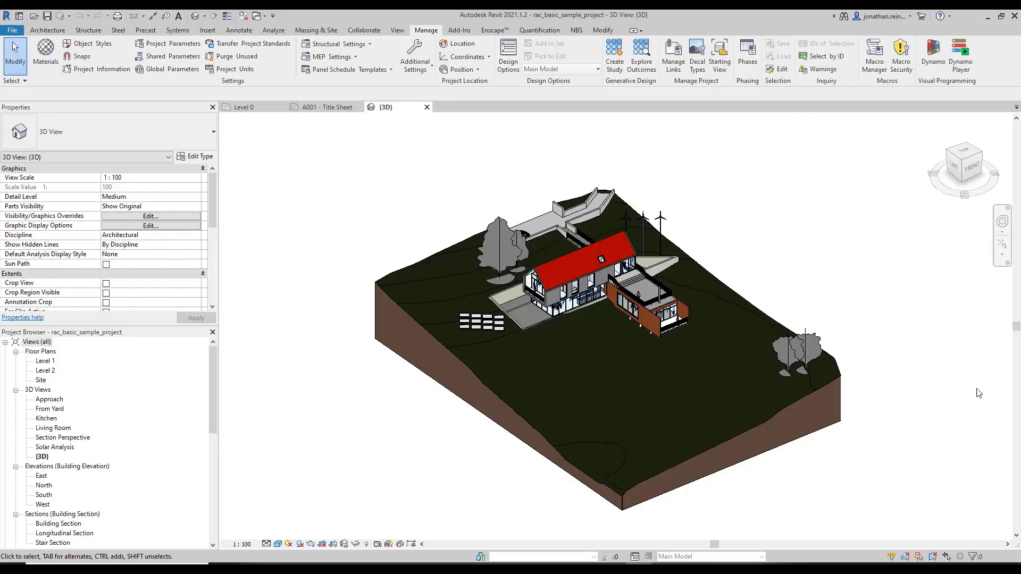
mouse_move(391, 207)
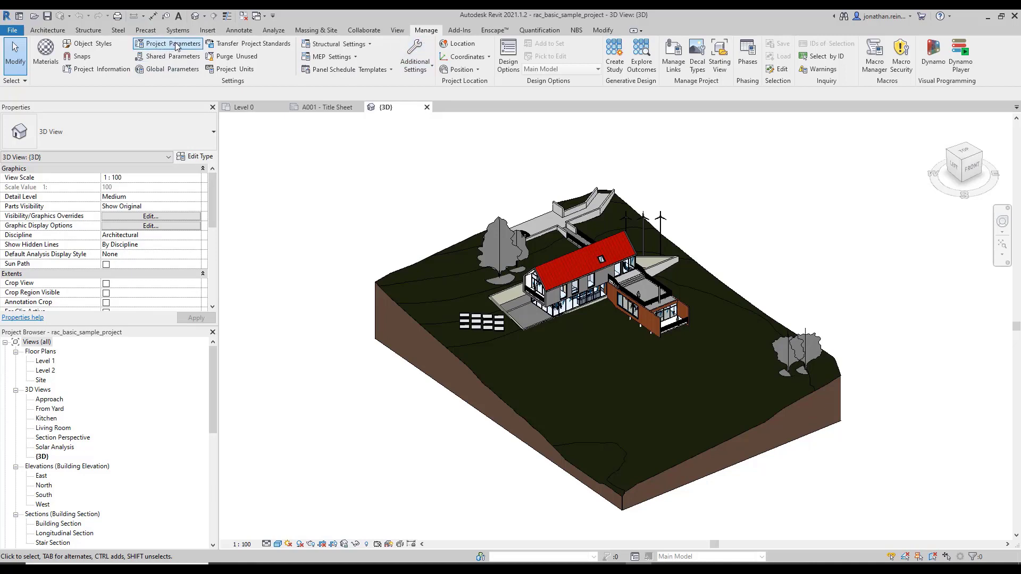
mouse_move(168, 55)
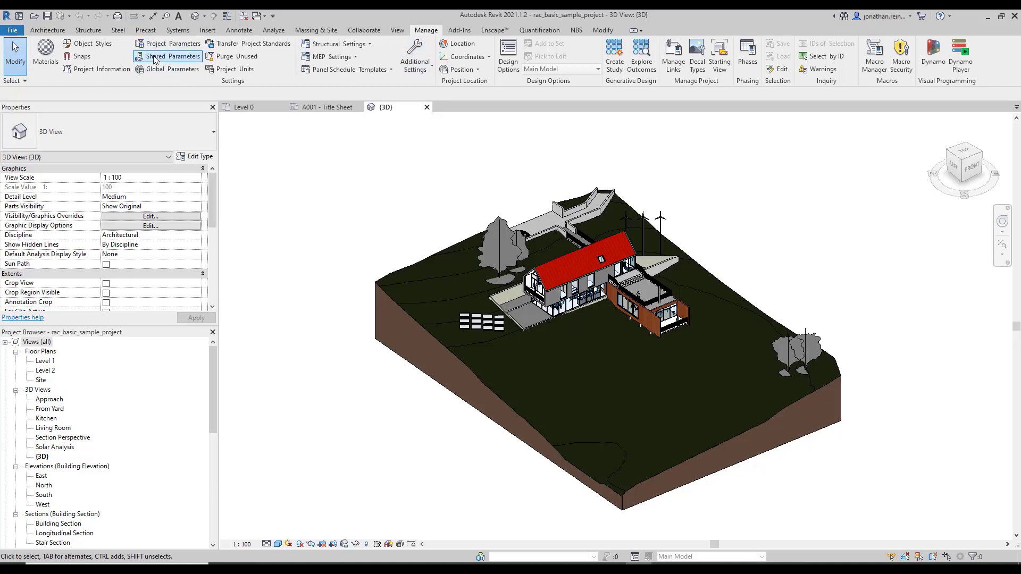
mouse_move(168, 69)
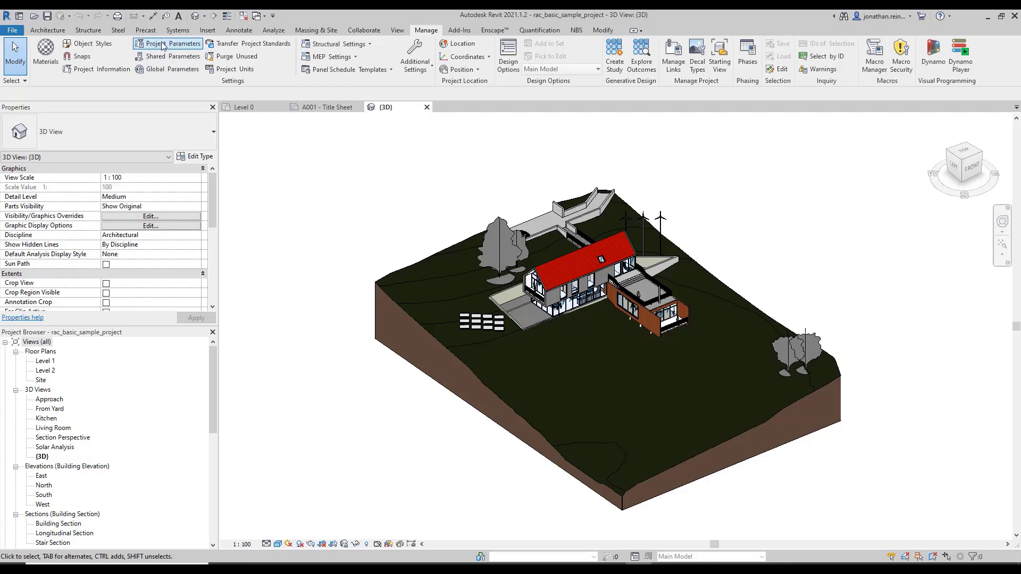
Review the project parameters list, then select the upper-floor window to show its properties
click(168, 43)
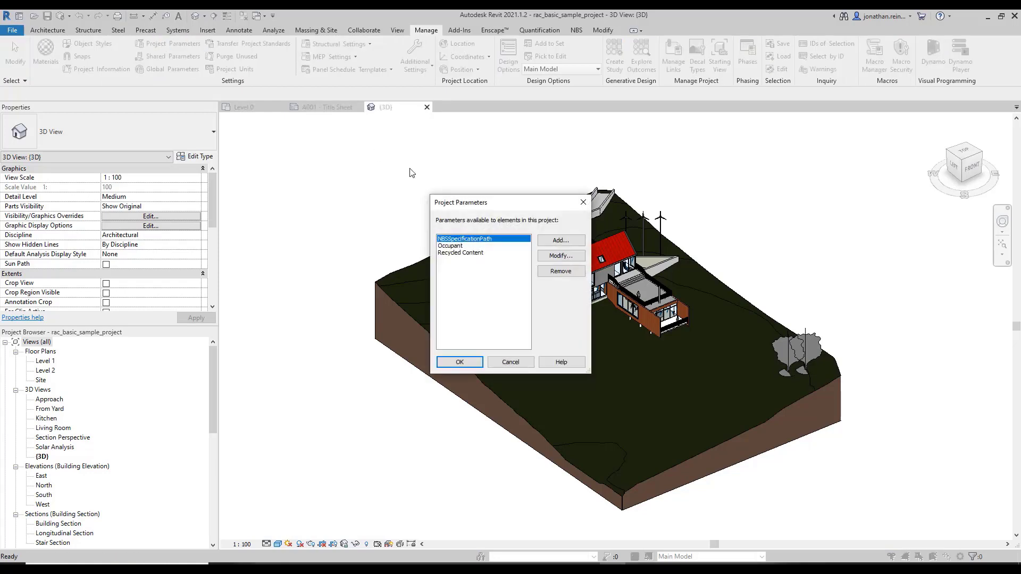
mouse_move(518, 255)
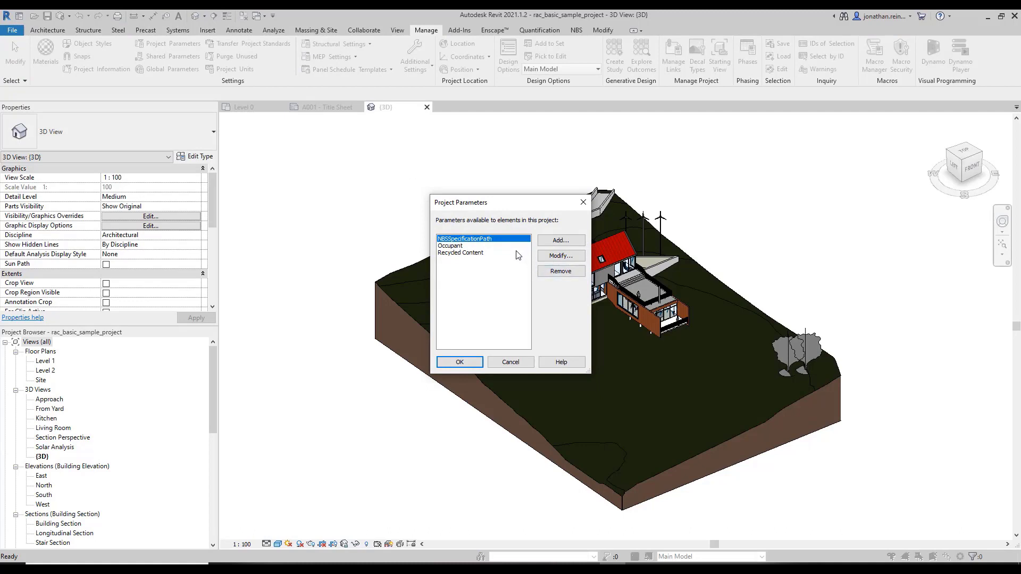
mouse_move(574, 316)
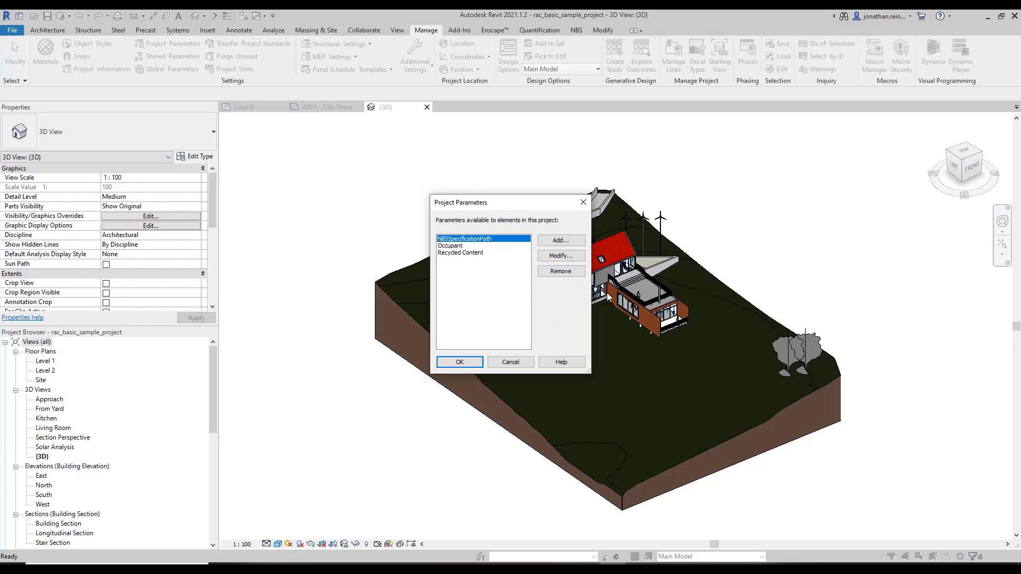
mouse_move(511, 363)
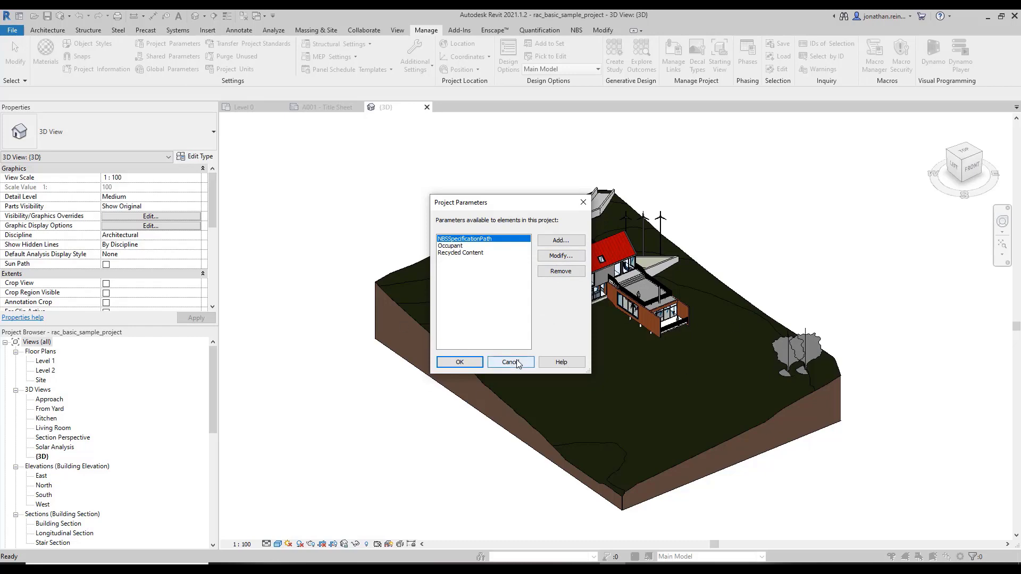
click(510, 363)
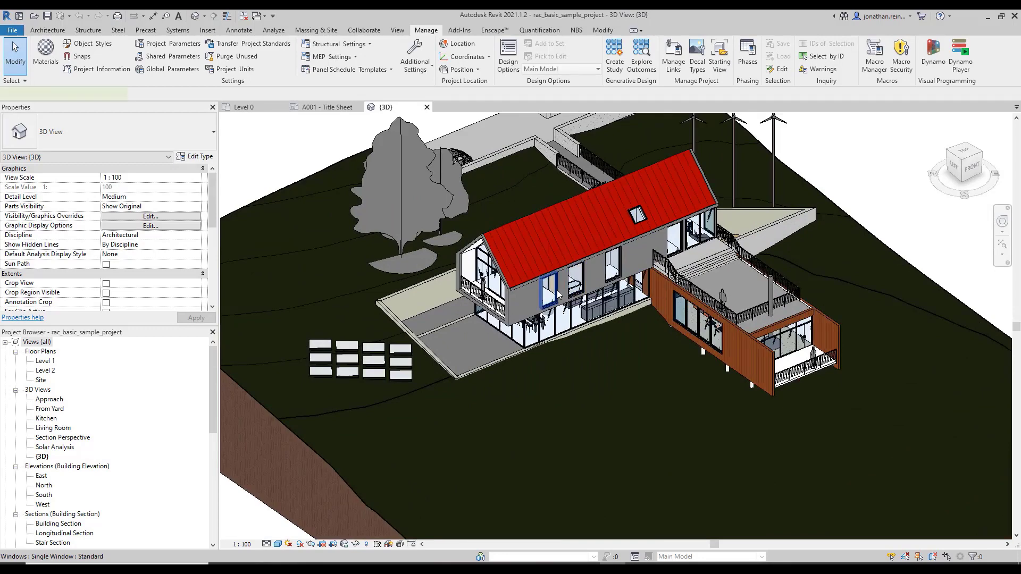
click(551, 287)
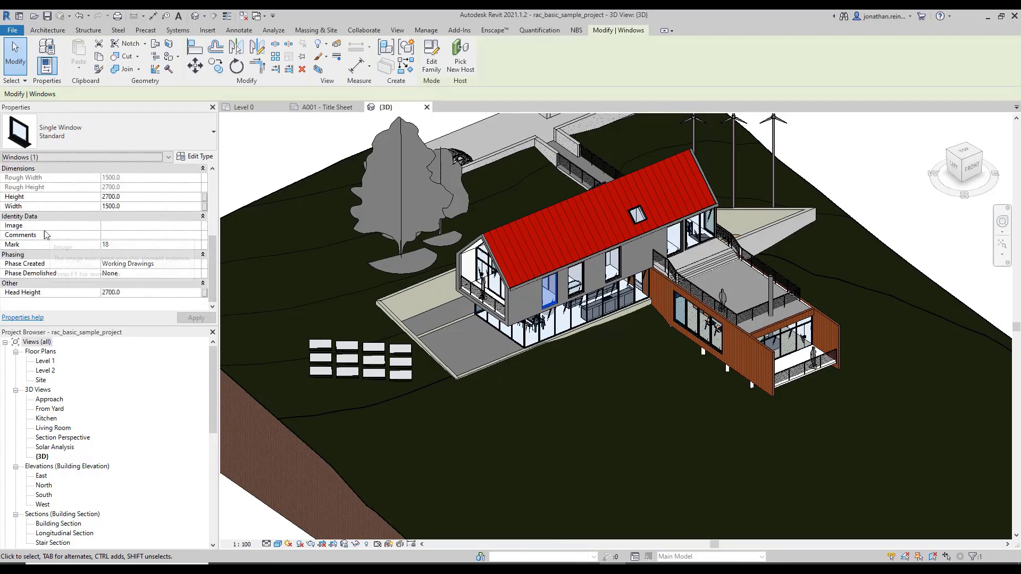
mouse_move(59, 199)
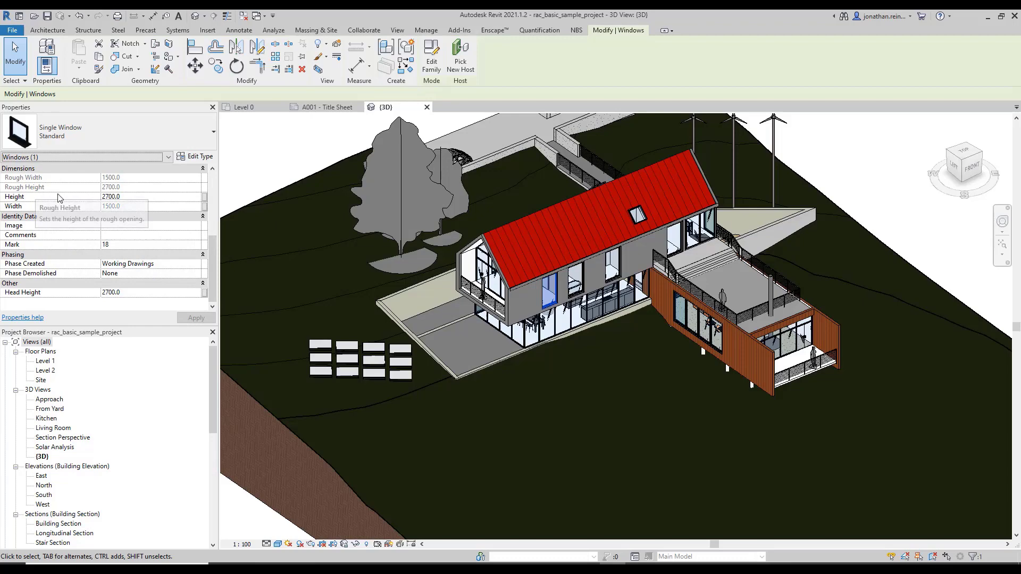
click(196, 156)
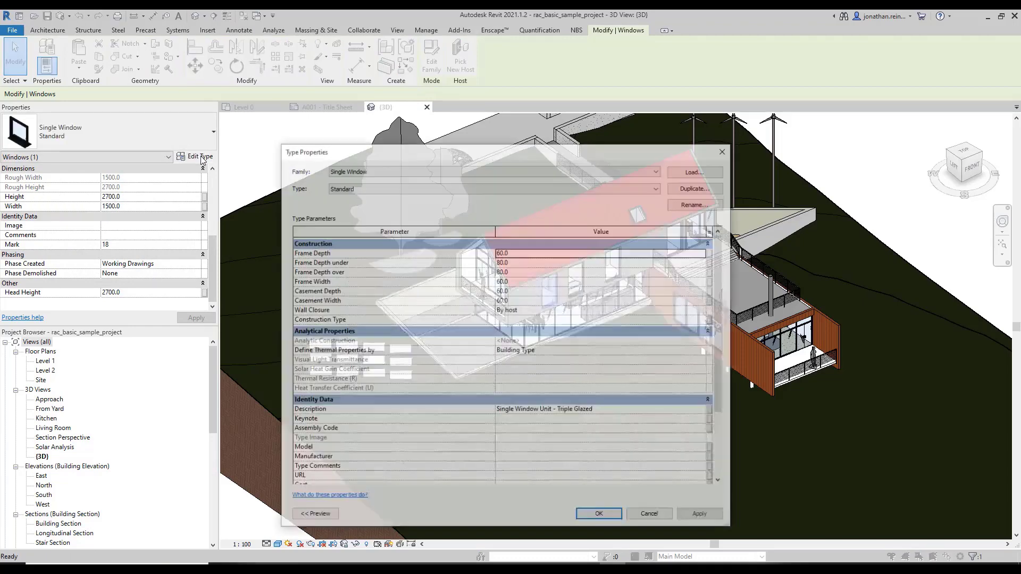
scroll(down, 3)
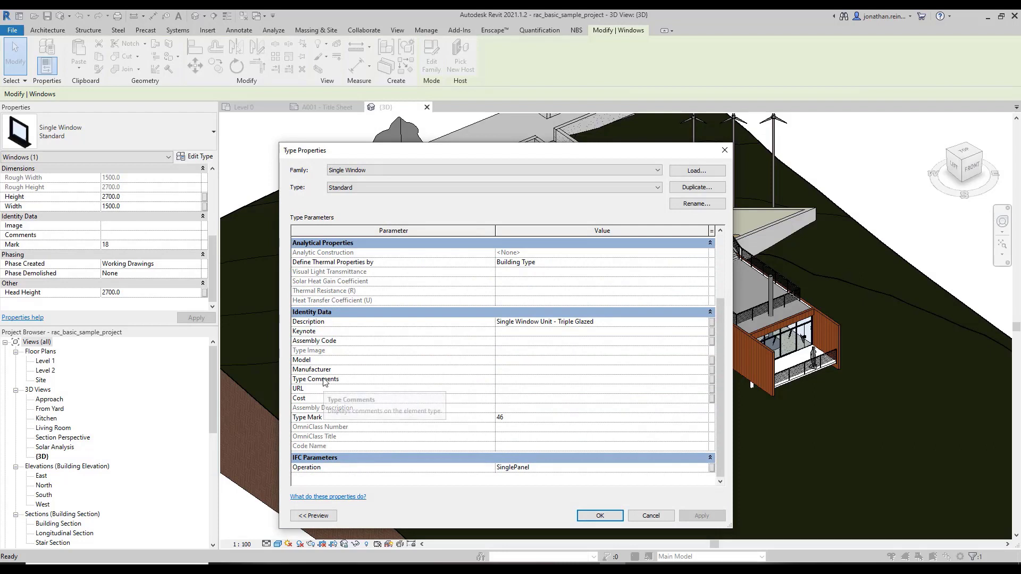
mouse_move(420, 383)
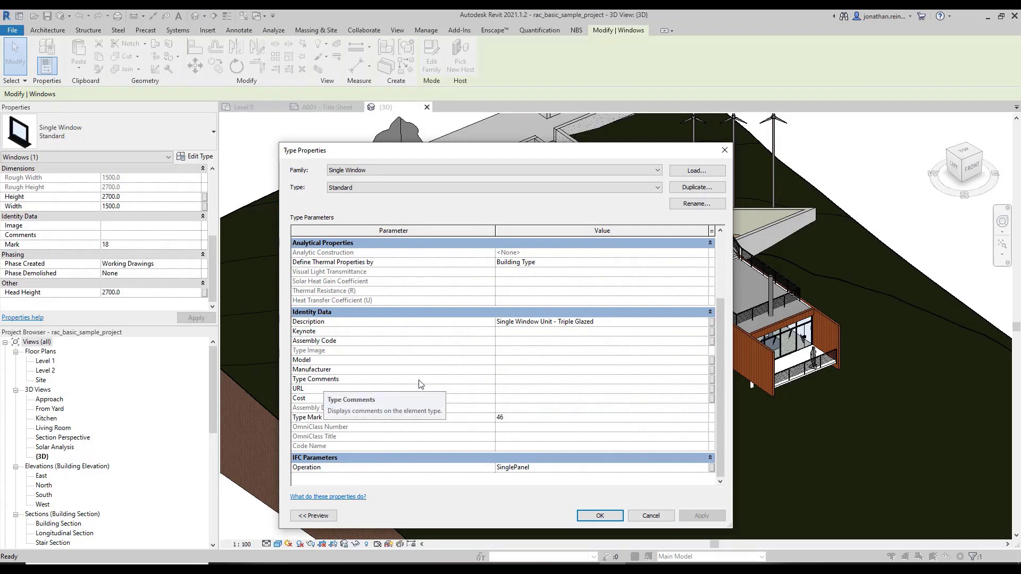
mouse_move(311, 482)
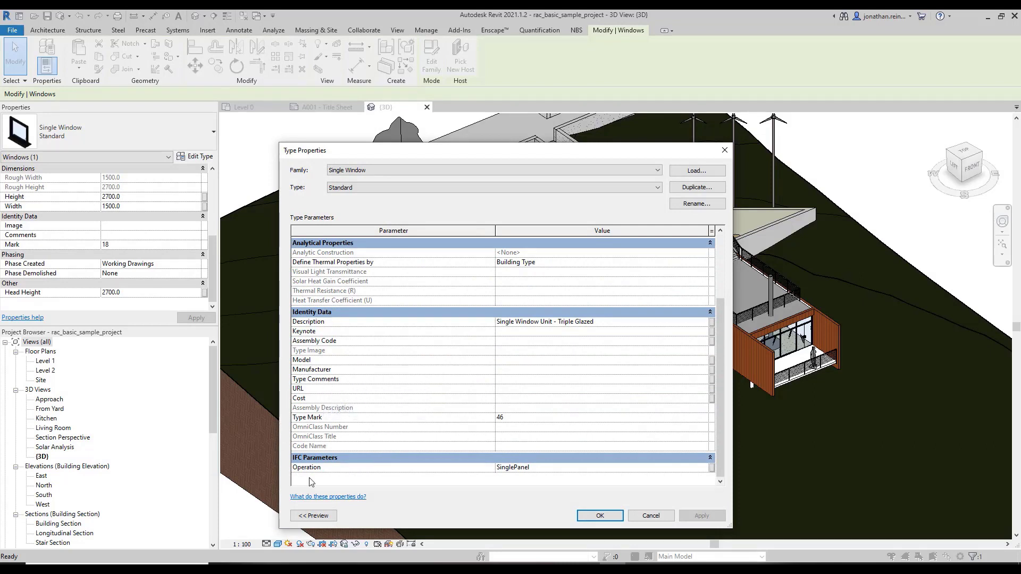
mouse_move(417, 371)
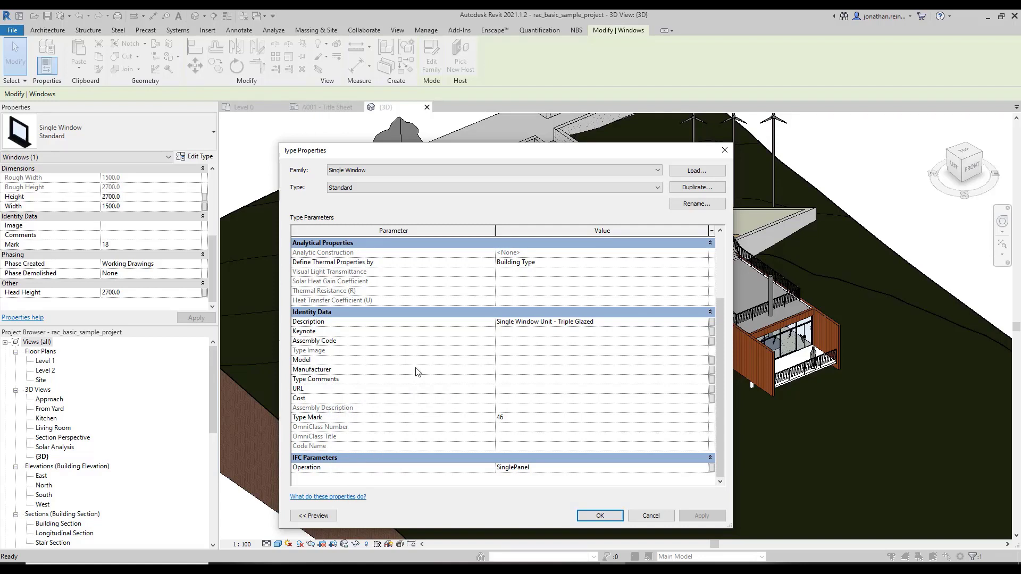
mouse_move(420, 369)
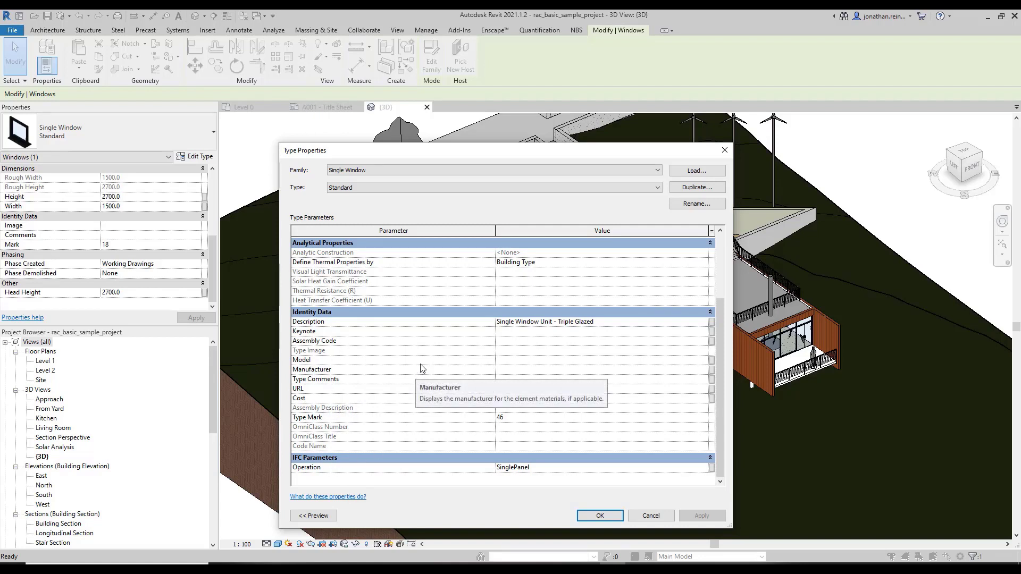
mouse_move(426, 388)
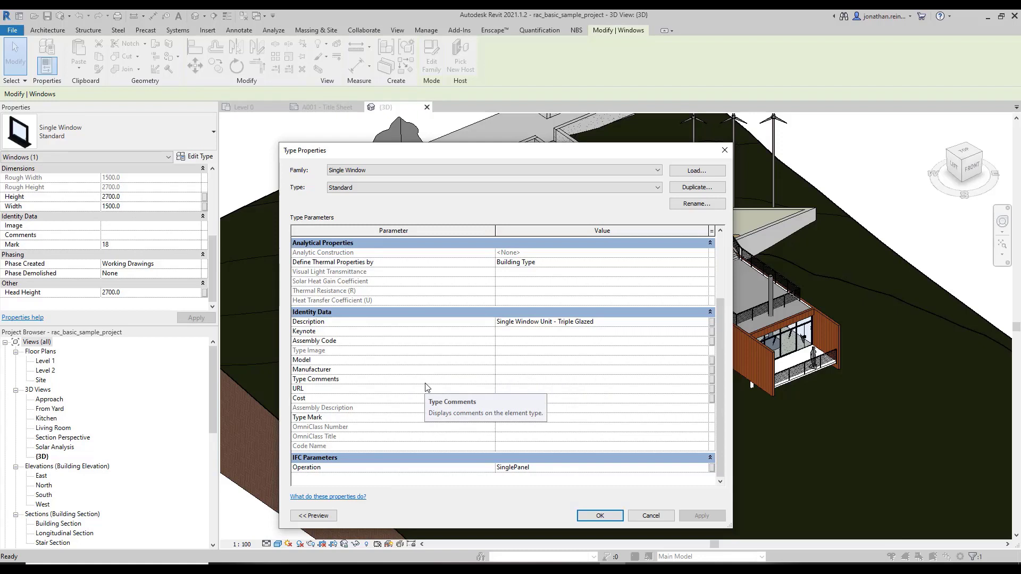
scroll(up, 3)
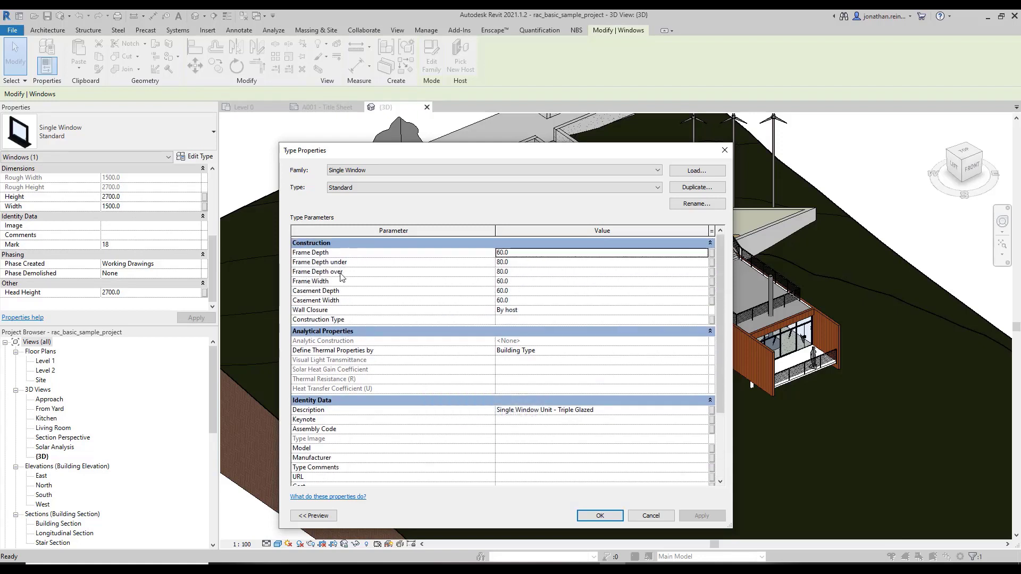
scroll(down, 3)
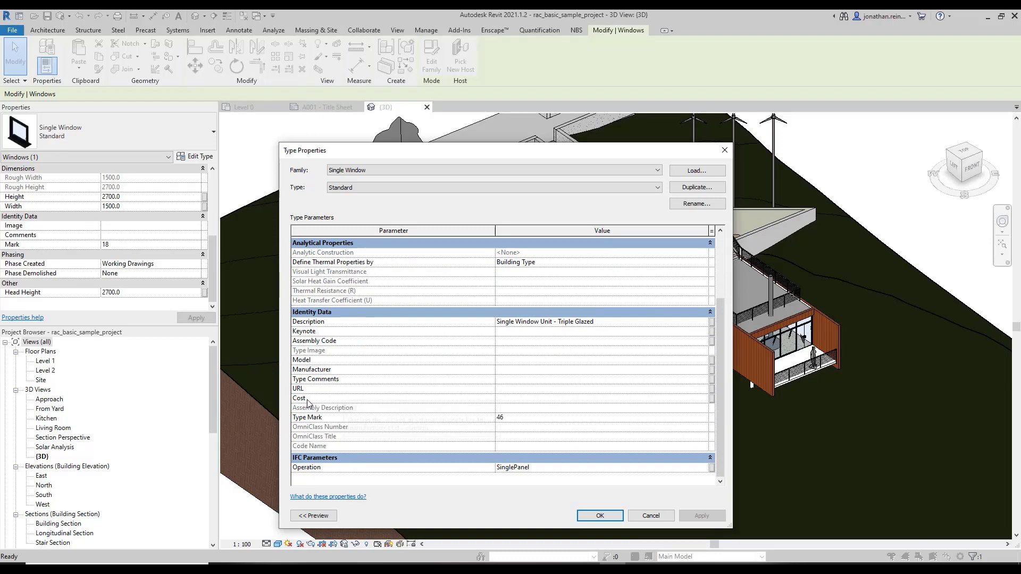
mouse_move(288, 369)
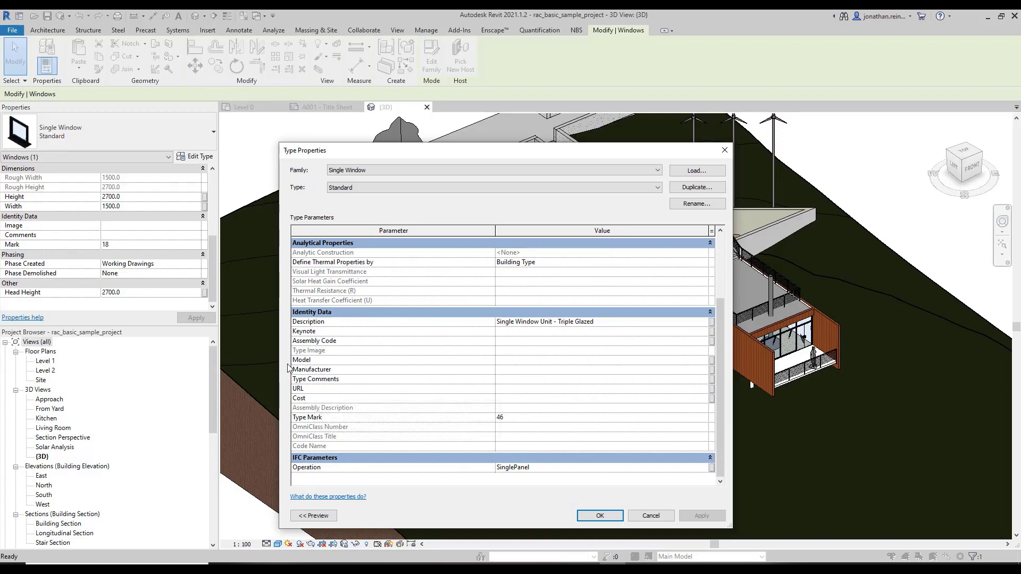
mouse_move(351, 415)
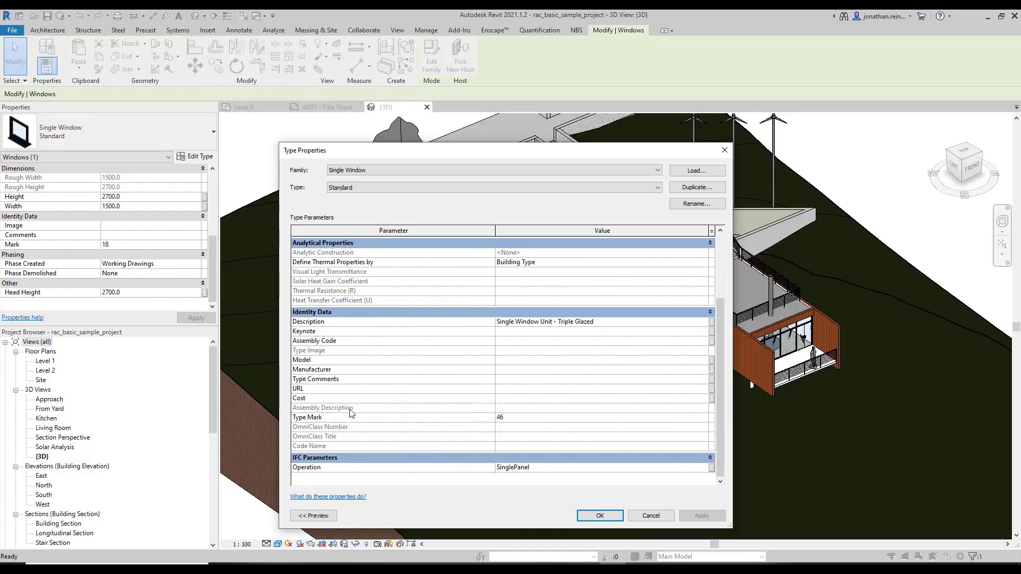
mouse_move(393, 402)
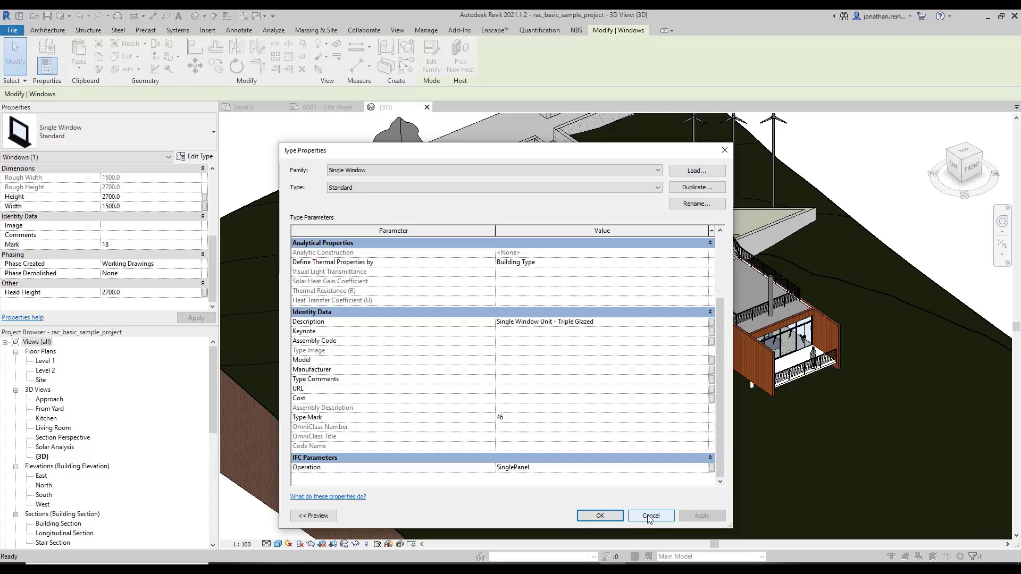
click(650, 516)
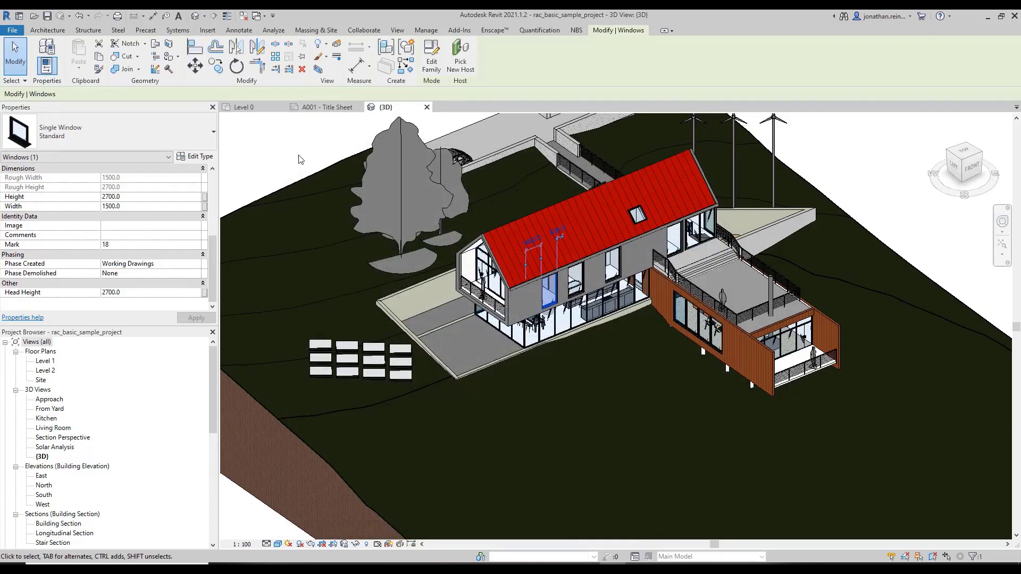
Deselect the window and add a new entry in the Project Parameters list
click(426, 30)
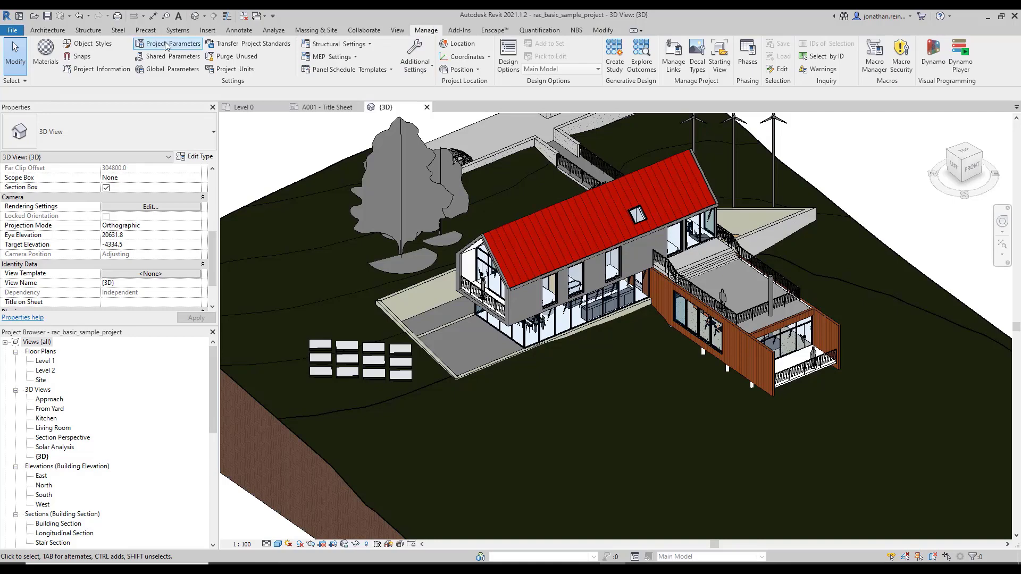
click(168, 43)
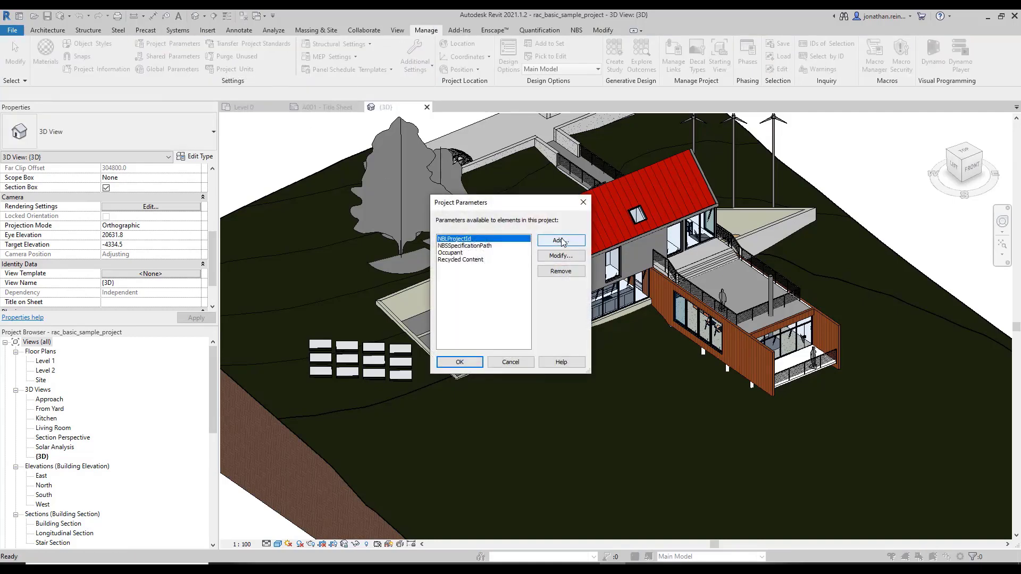
click(560, 240)
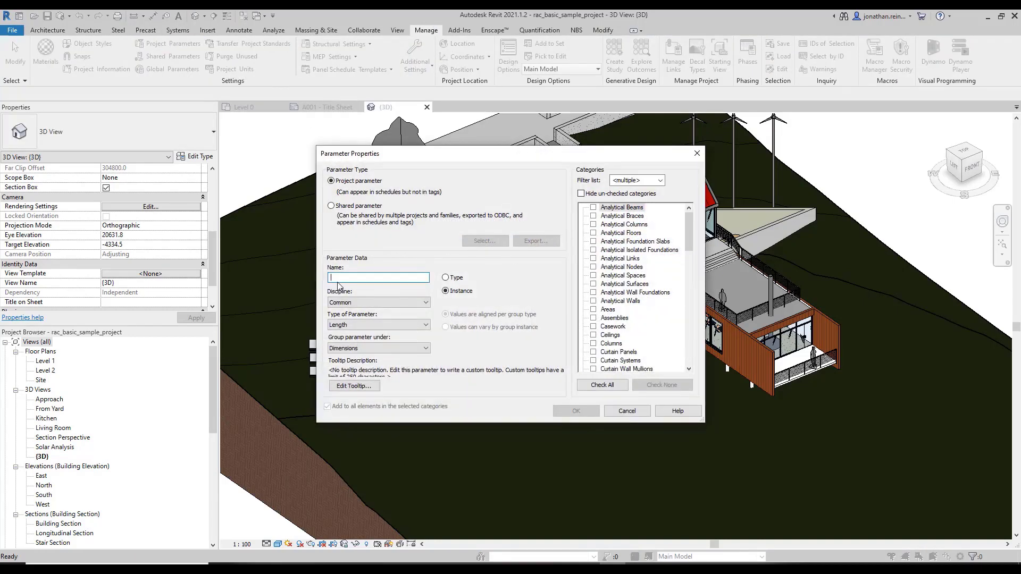
Define 'Colour' as a Text instance parameter for the Doors category and confirm it
text(Colour)
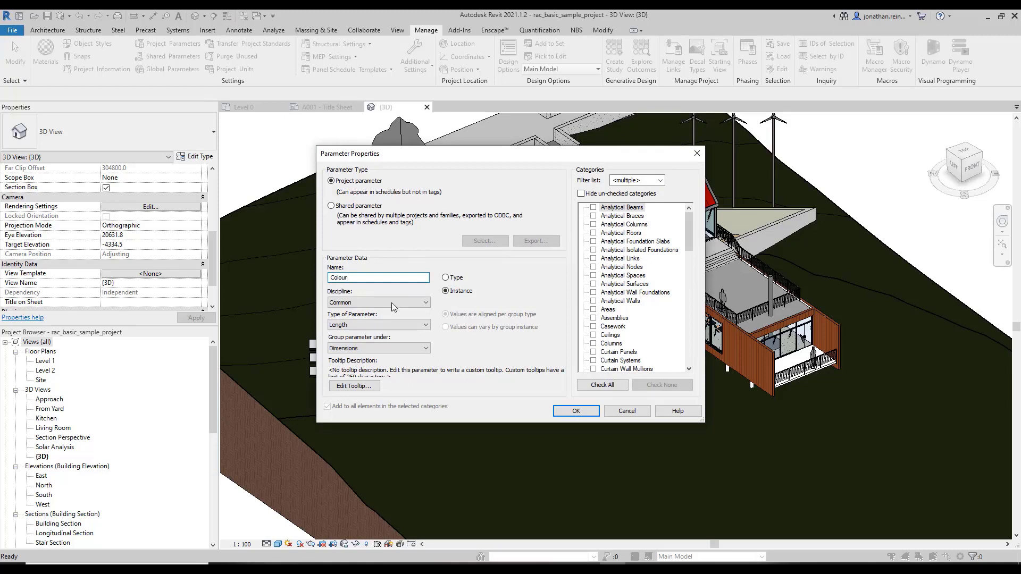
click(445, 291)
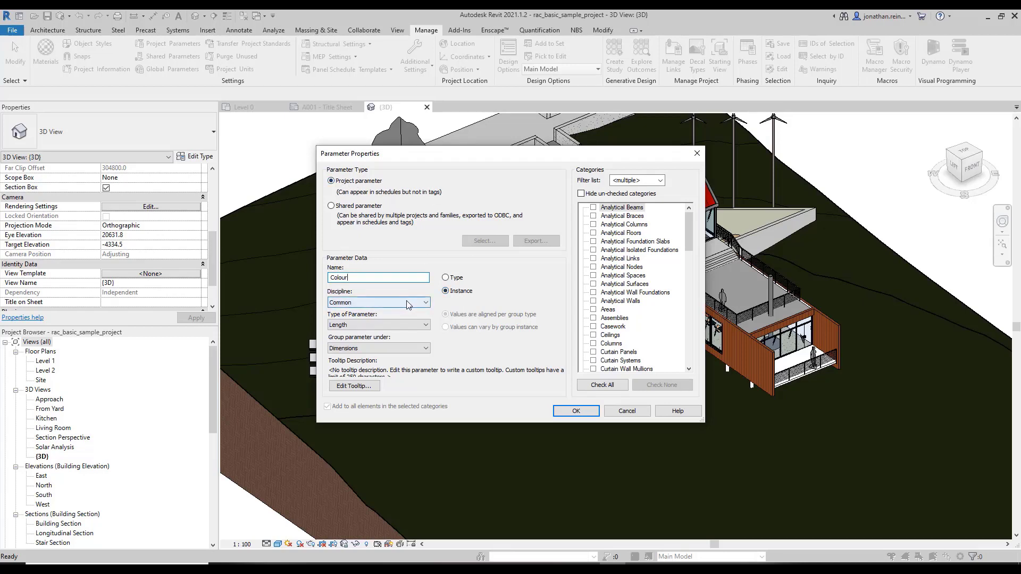
click(422, 325)
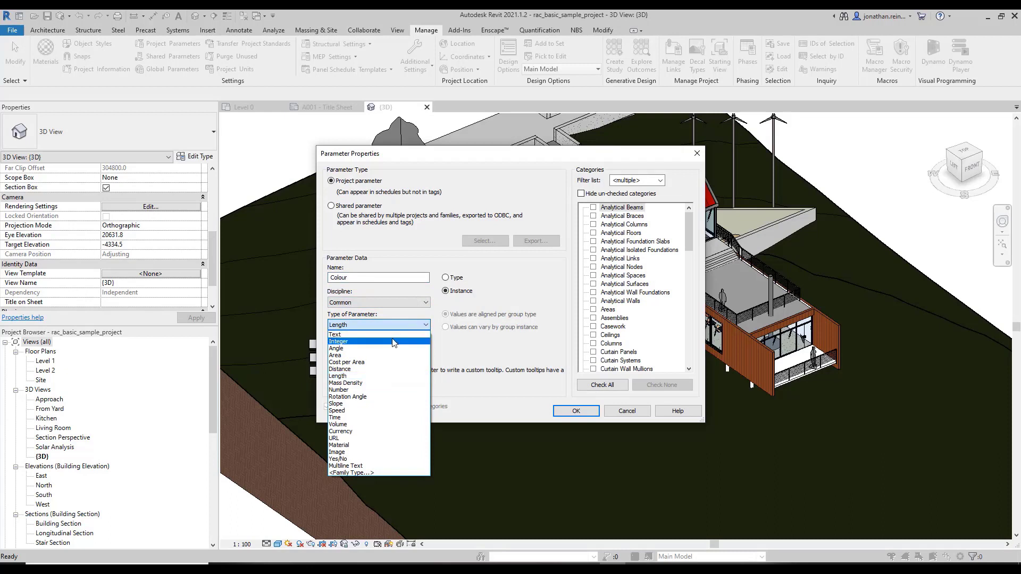
click(335, 334)
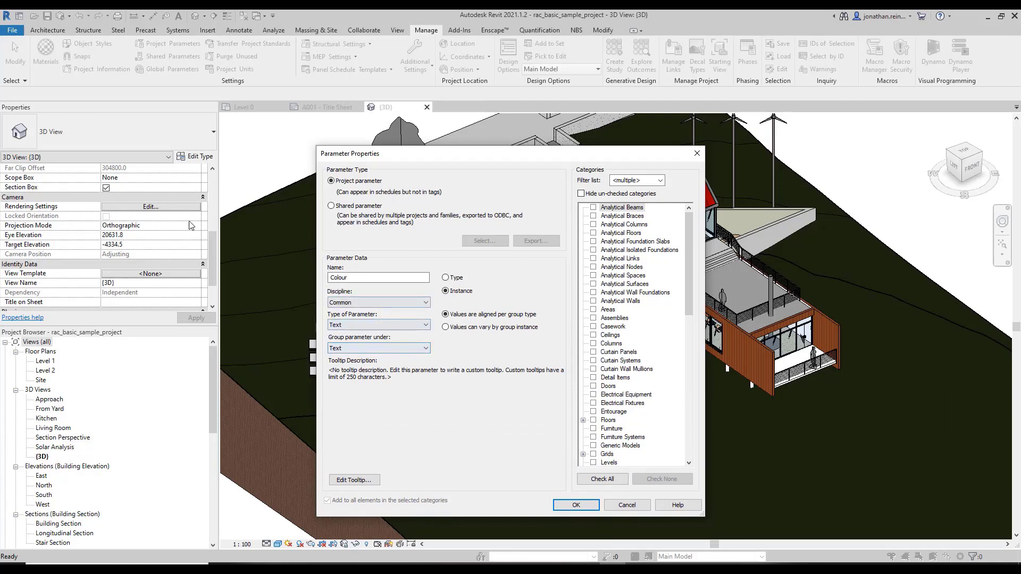
mouse_move(763, 363)
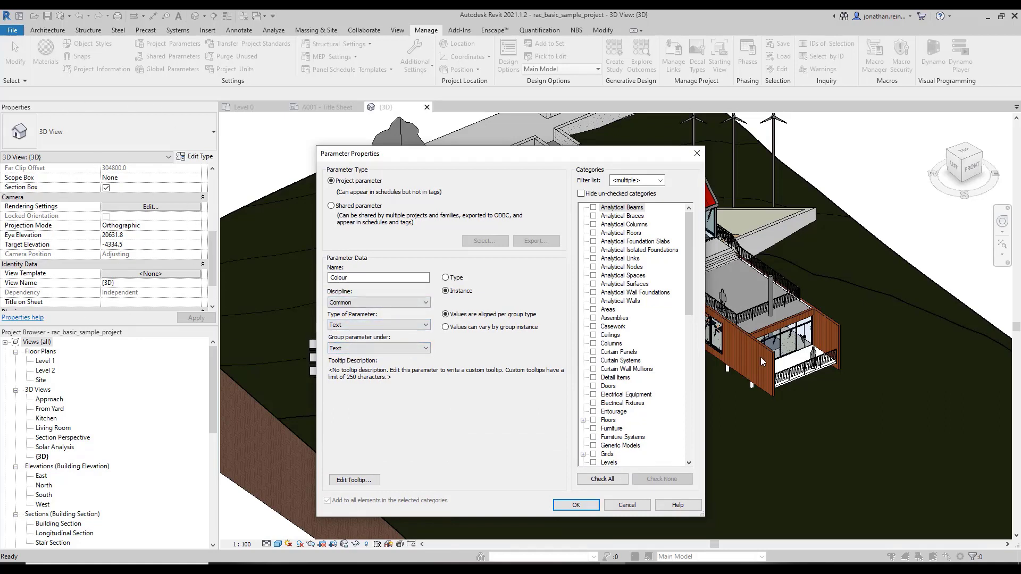
scroll(down, 3)
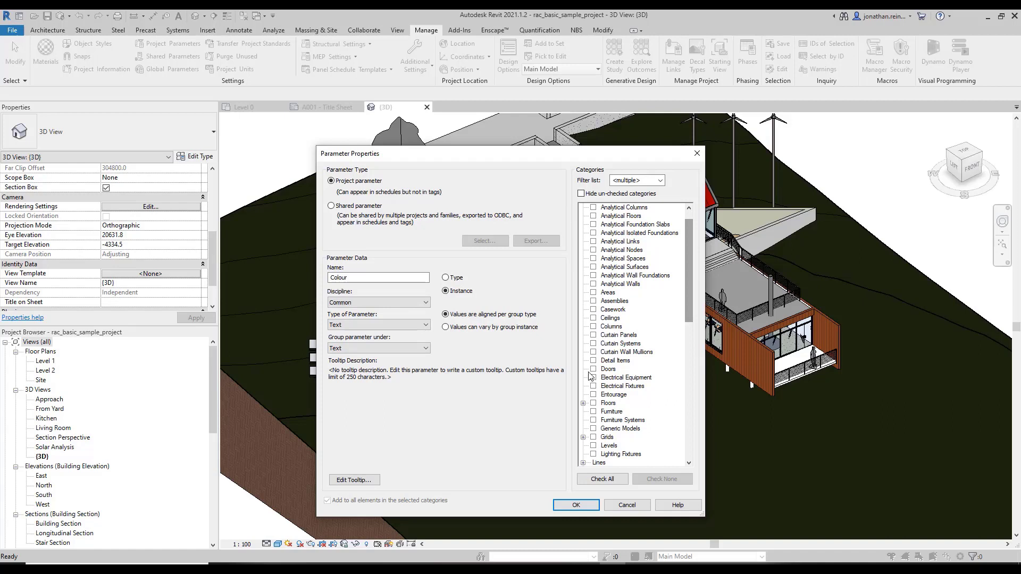
click(594, 369)
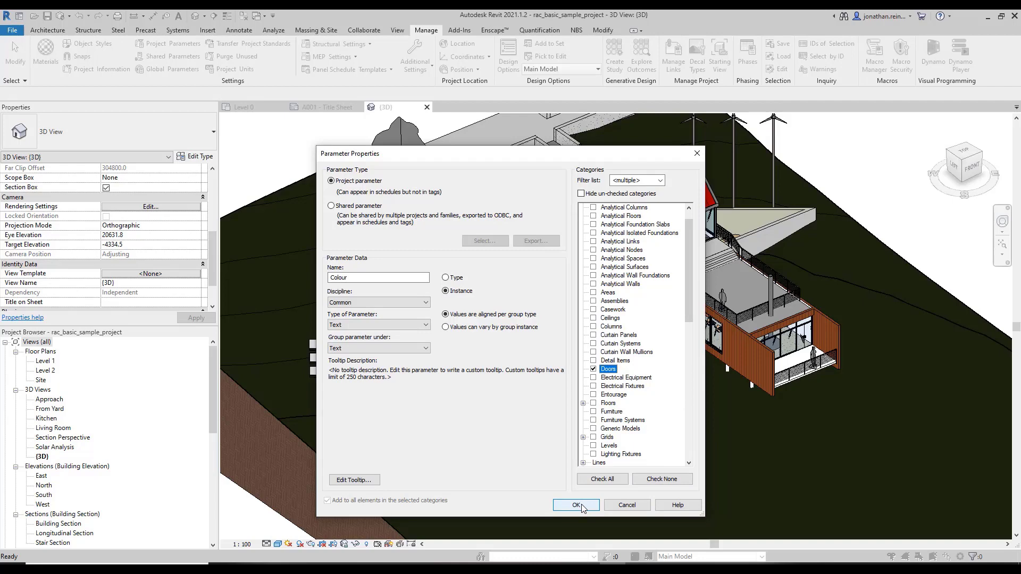
click(576, 504)
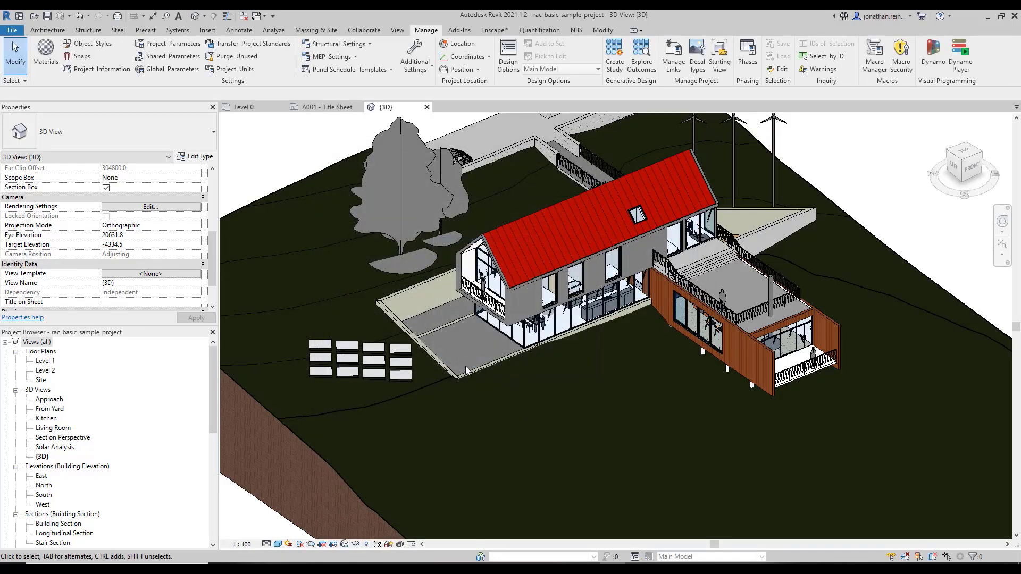
Orbit the house to view it from the back, then open the Level 1 floor plan
scroll(down, 3)
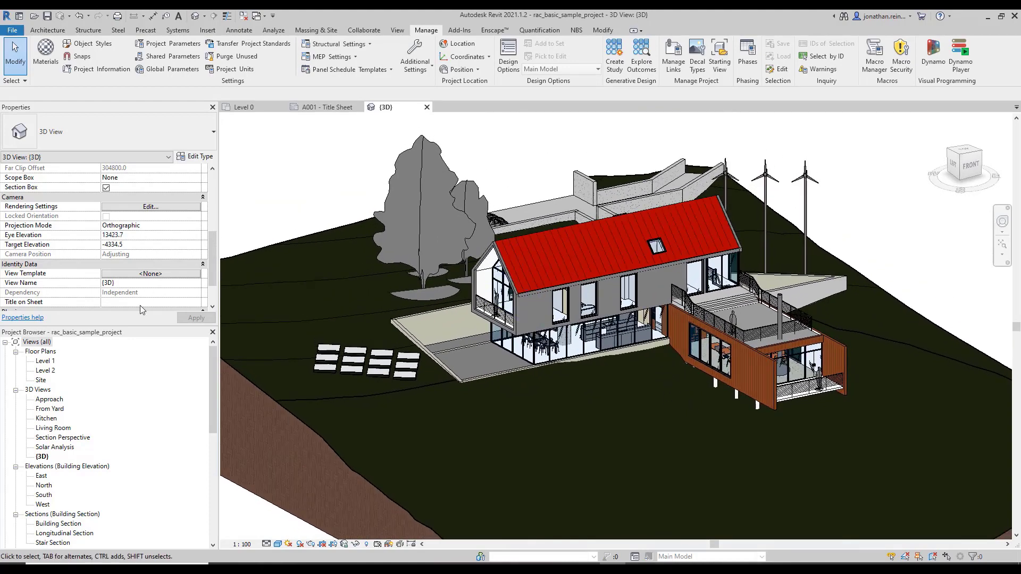
click(533, 324)
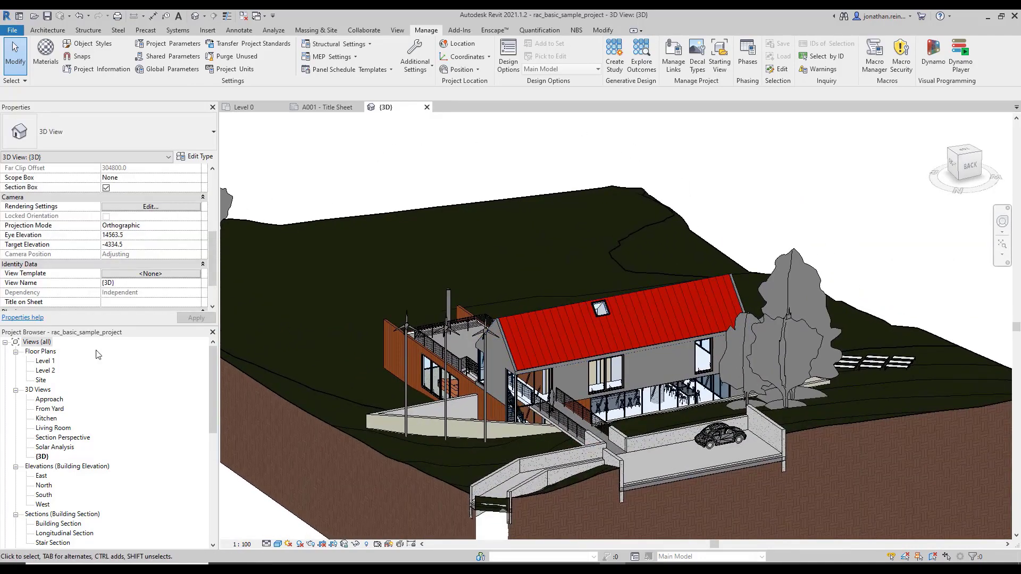
double_click(45, 360)
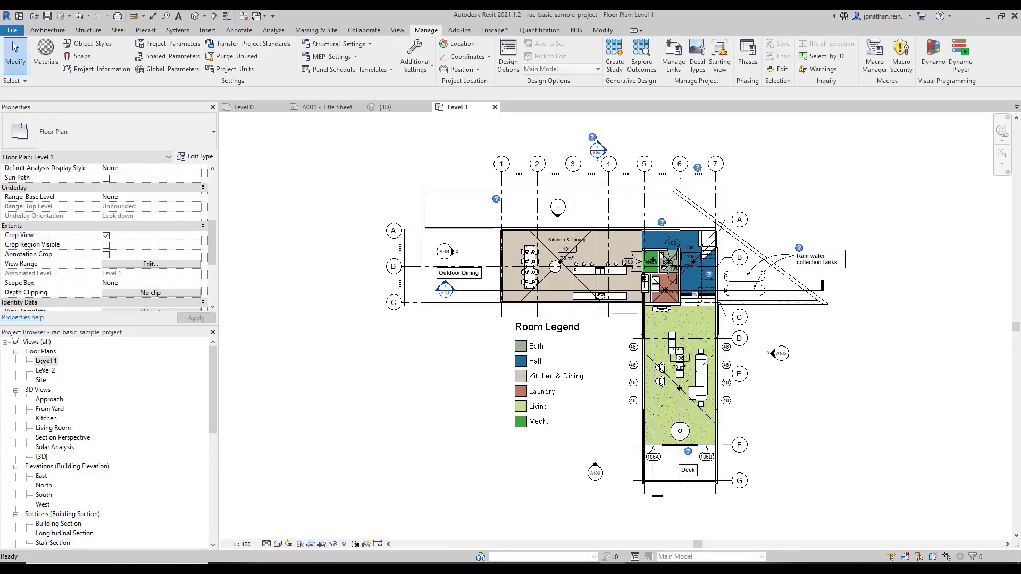
scroll(up, 3)
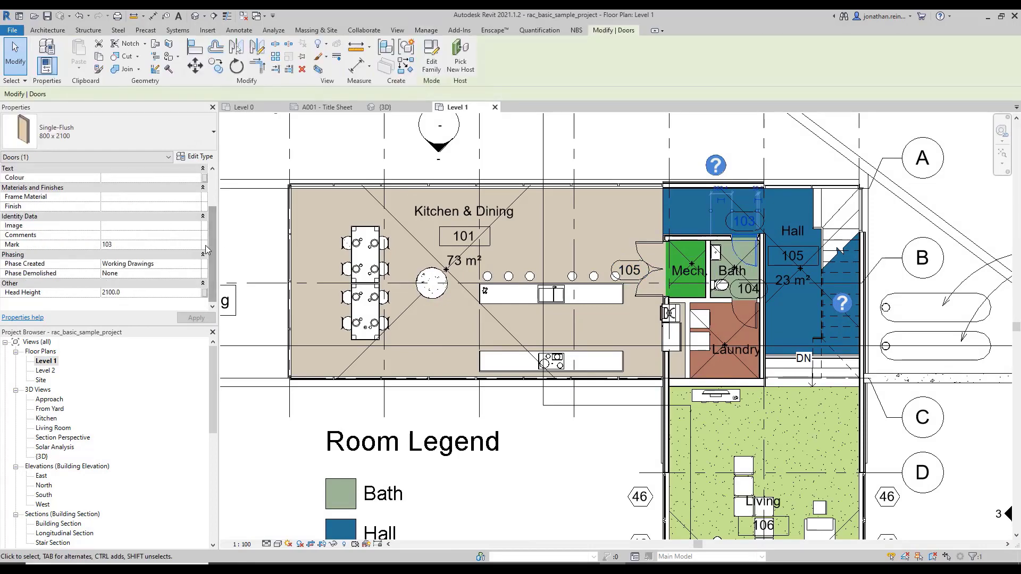
Enter 'White' as door 103's Colour value, apply it, and select door 104
scroll(up, 3)
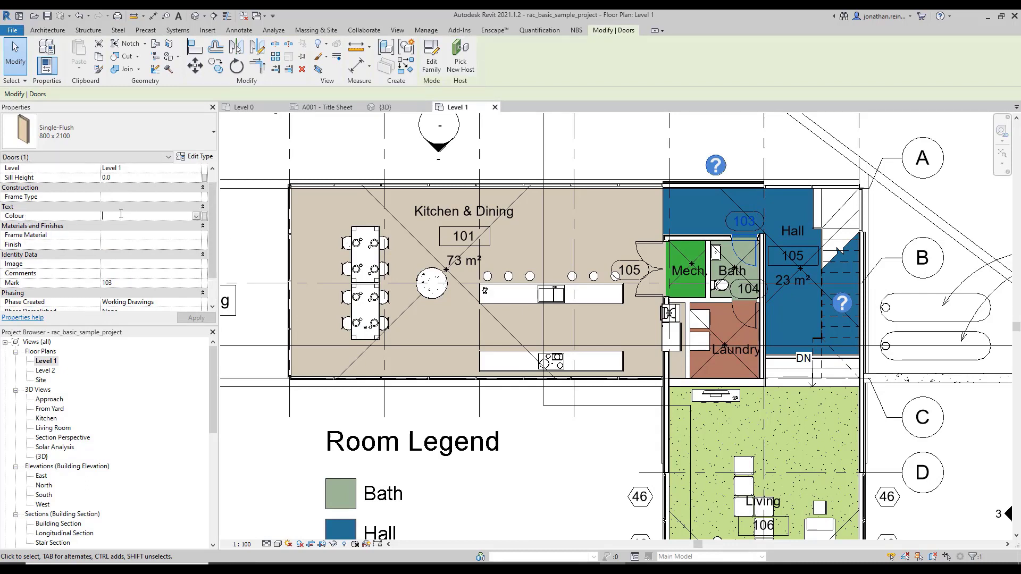
text(White)
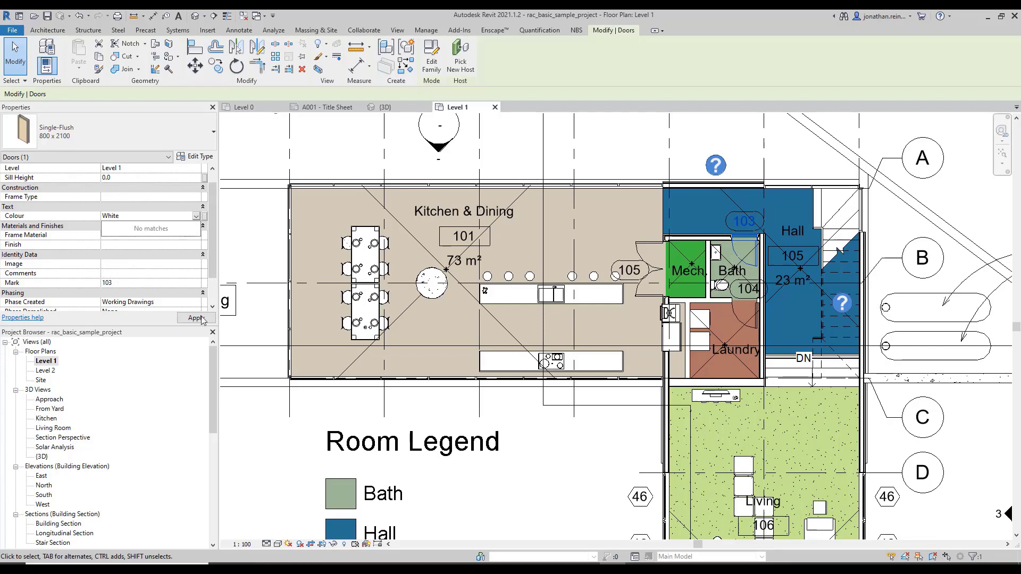
click(196, 319)
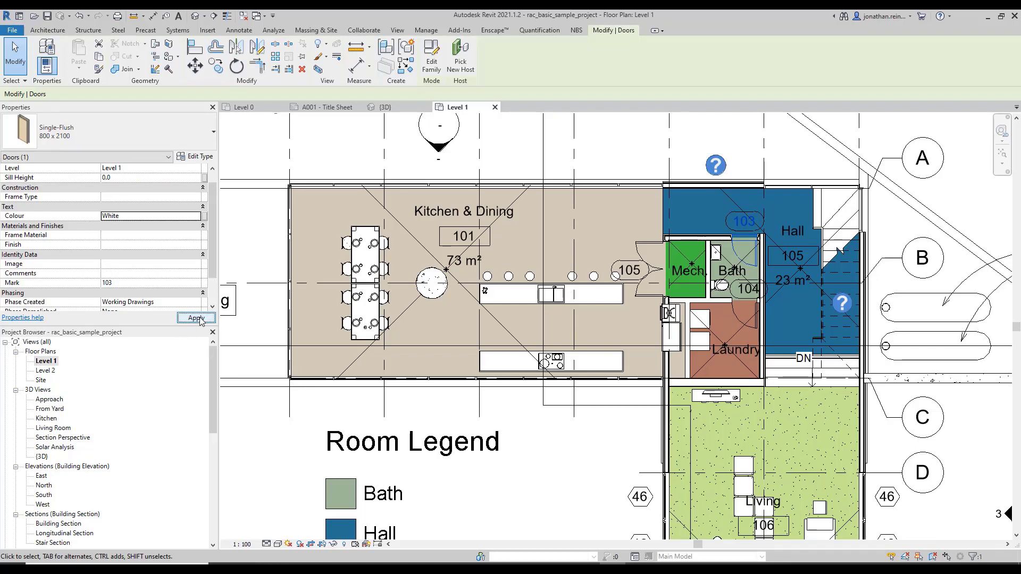
click(196, 319)
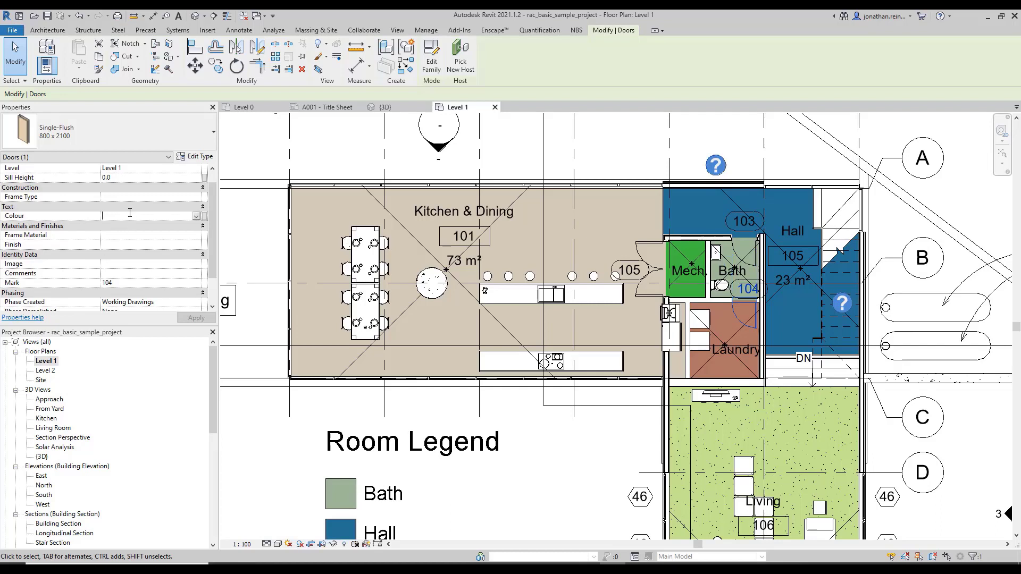
Type 'Plain' as door 104's Colour, then apply 'High Gloss' to door 105
text(Plai)
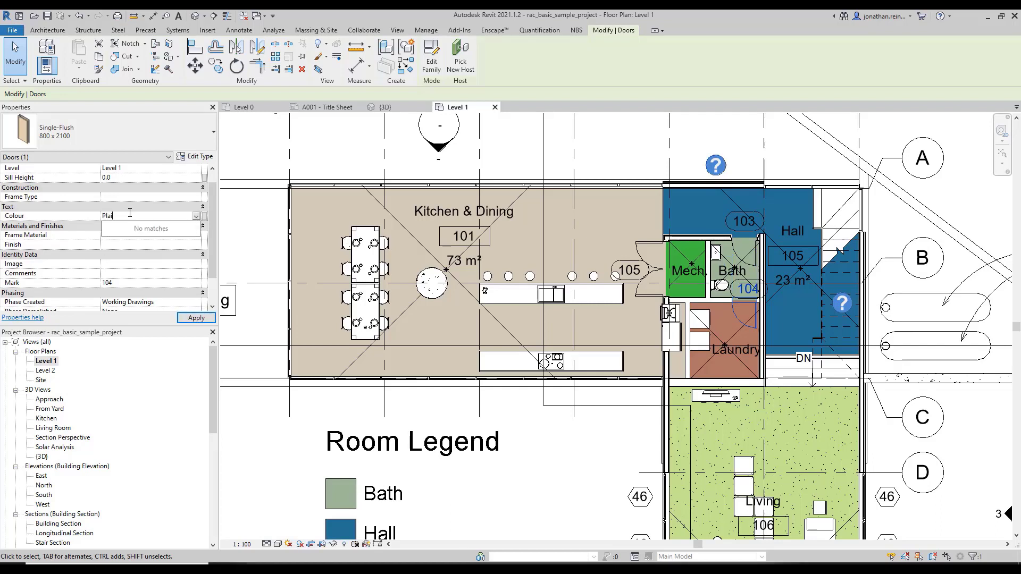
text(n)
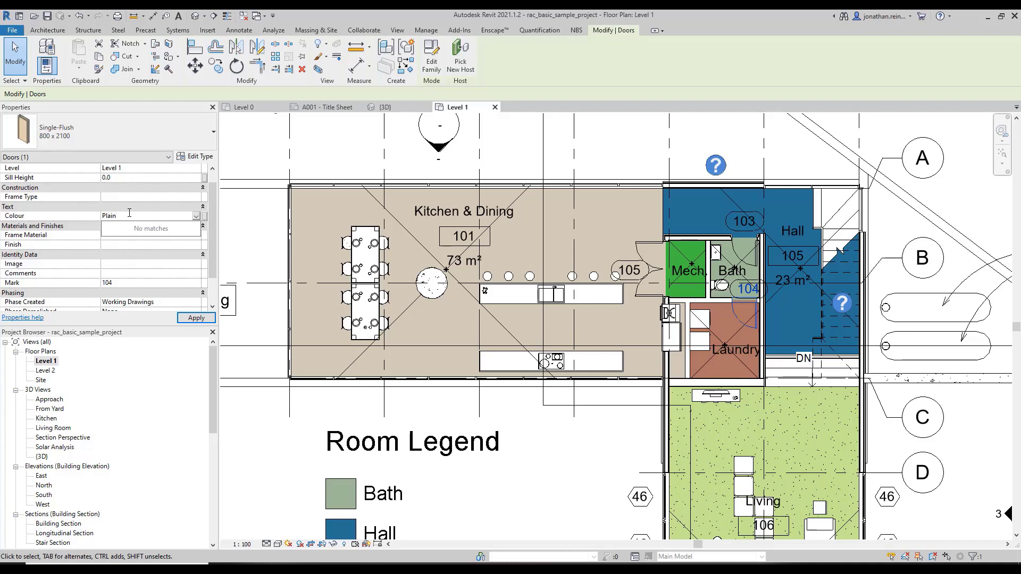
text(Finis)
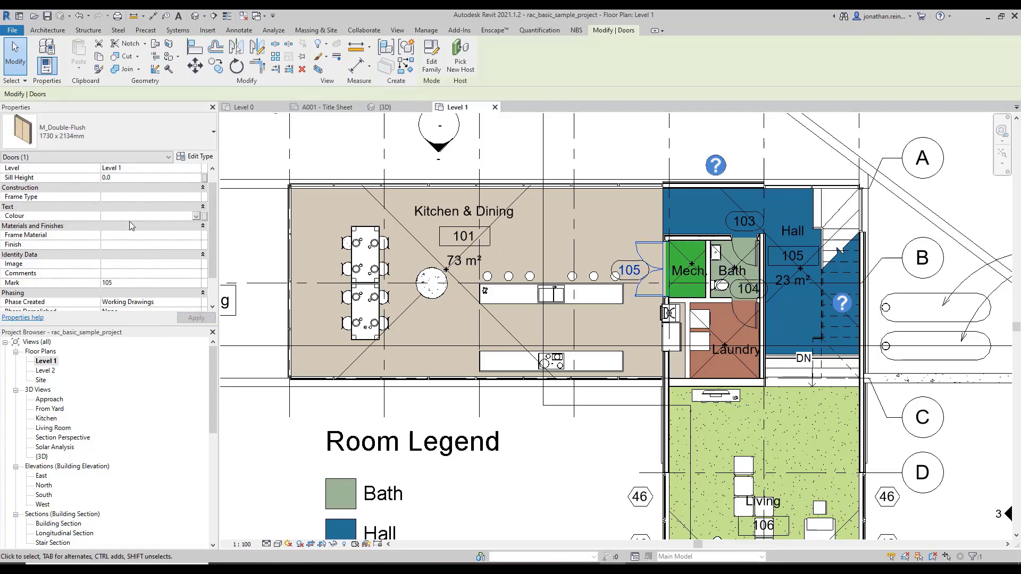
text(High Gloss)
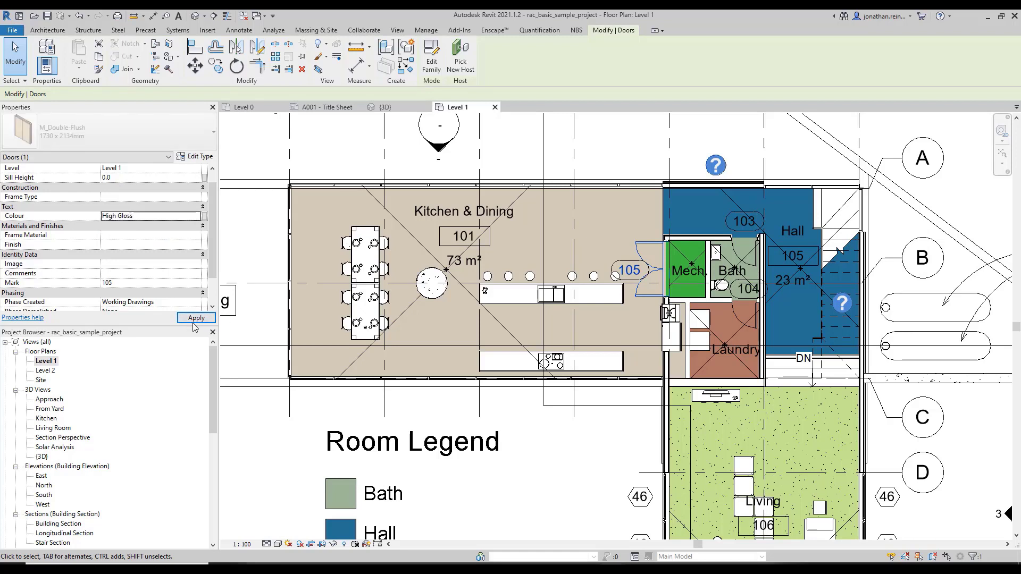
click(196, 319)
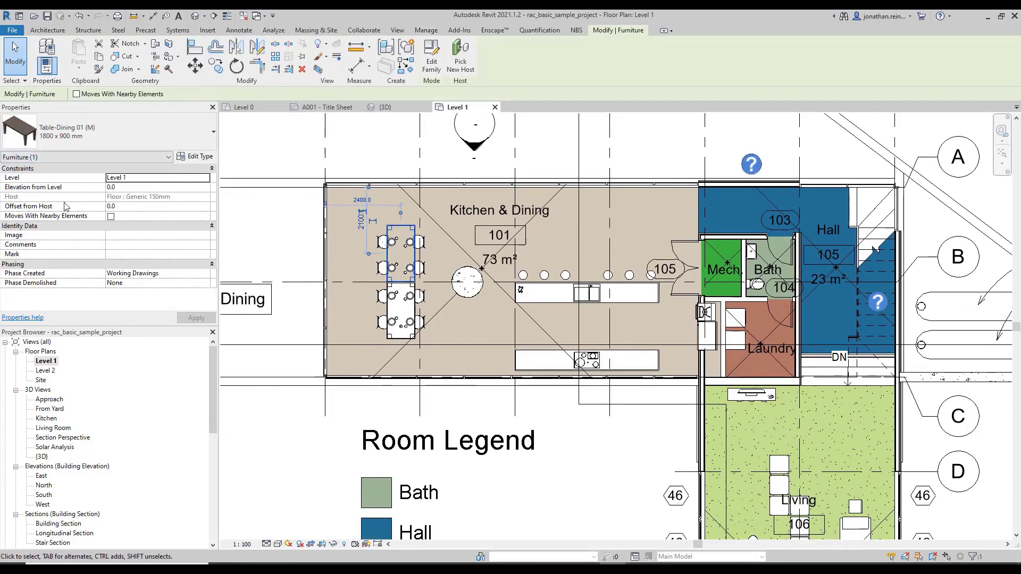
Modify the Colour parameter to tick Furniture alongside Doors and close both dialogs
click(425, 30)
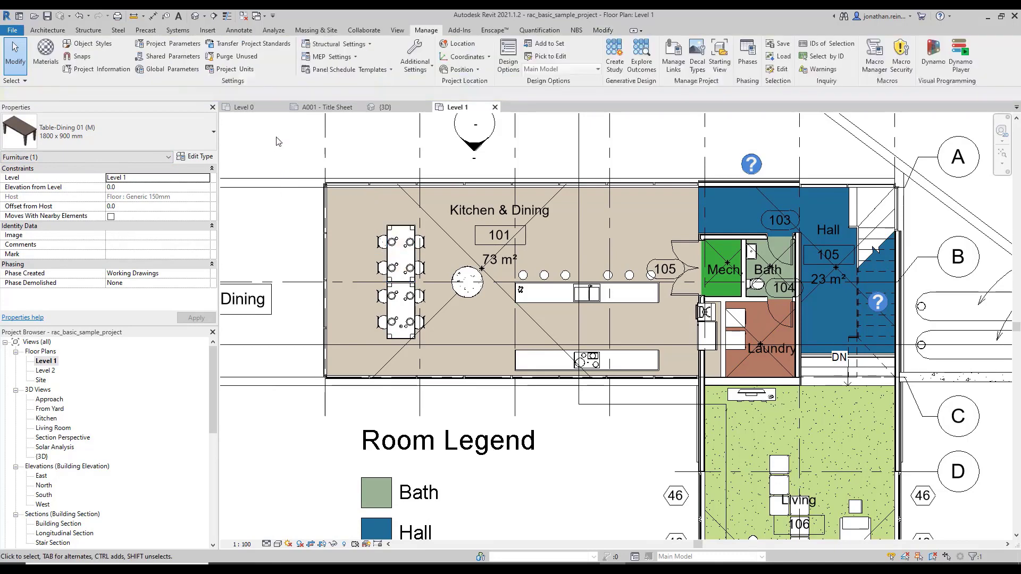
click(172, 44)
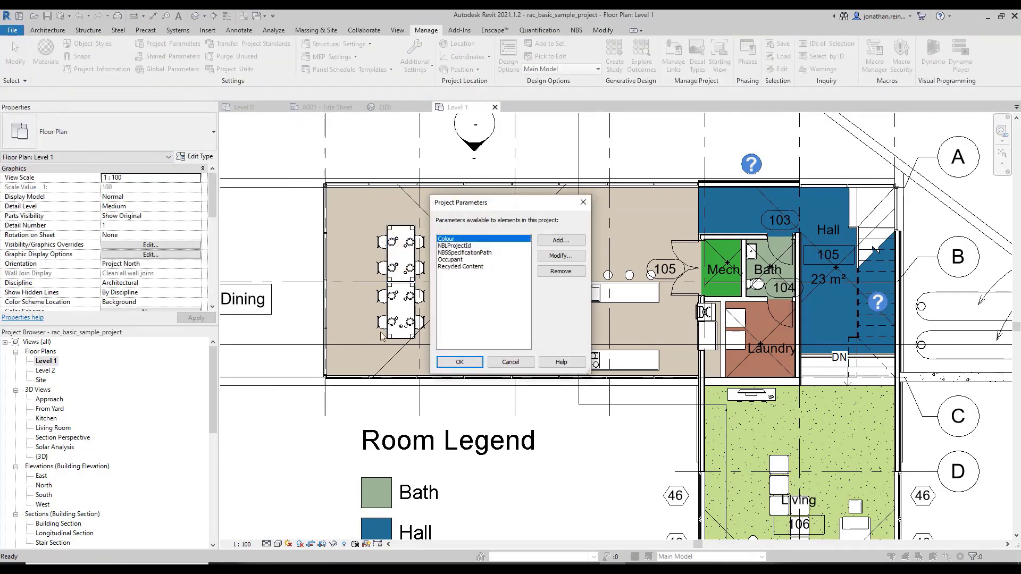
click(559, 255)
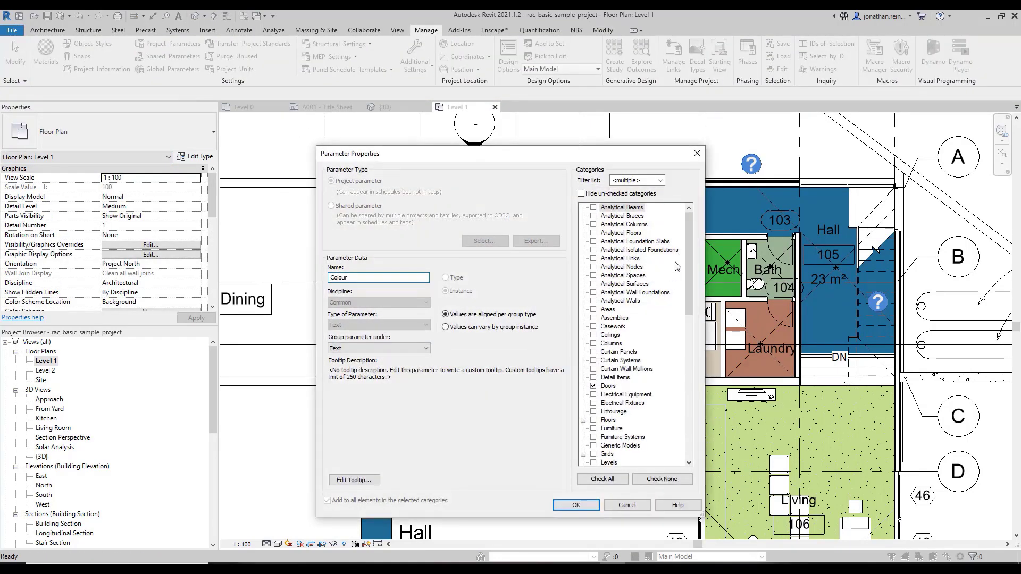
scroll(down, 3)
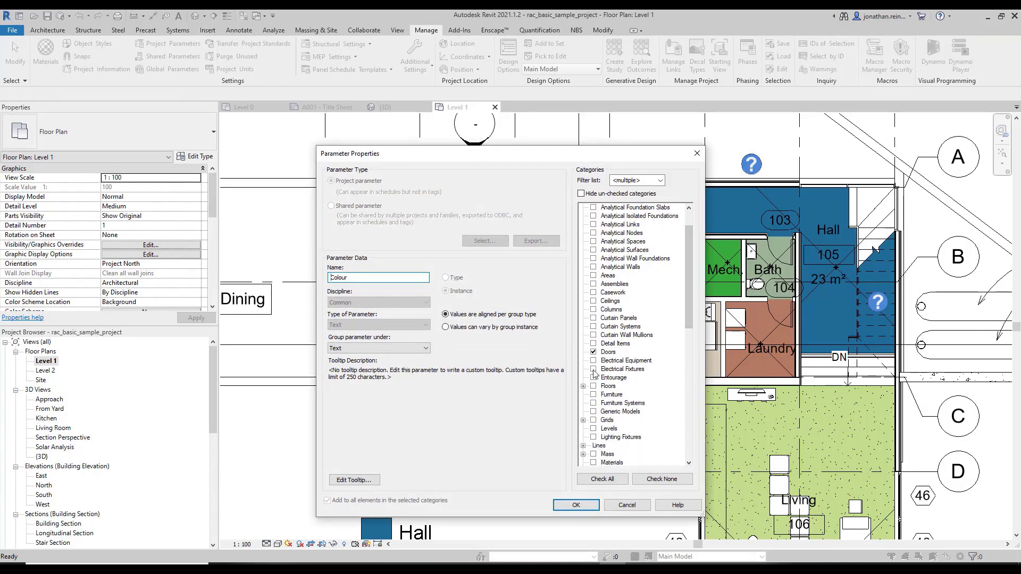
click(610, 395)
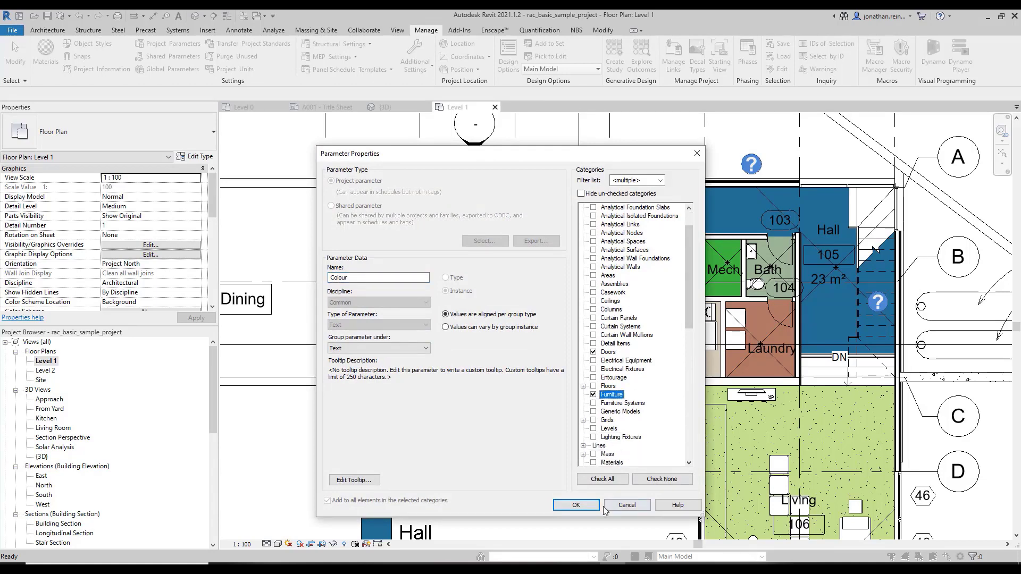
click(574, 505)
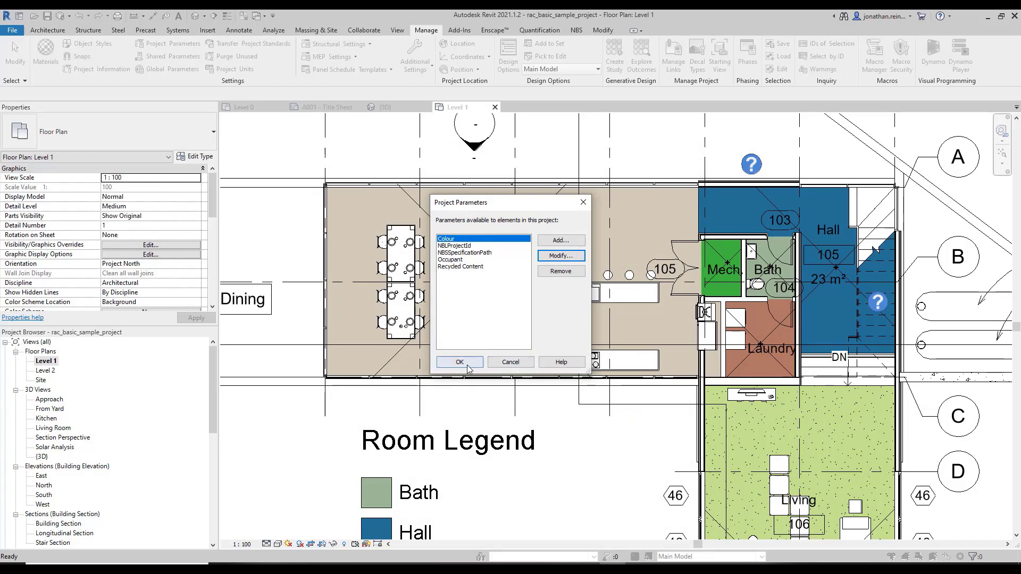
click(459, 361)
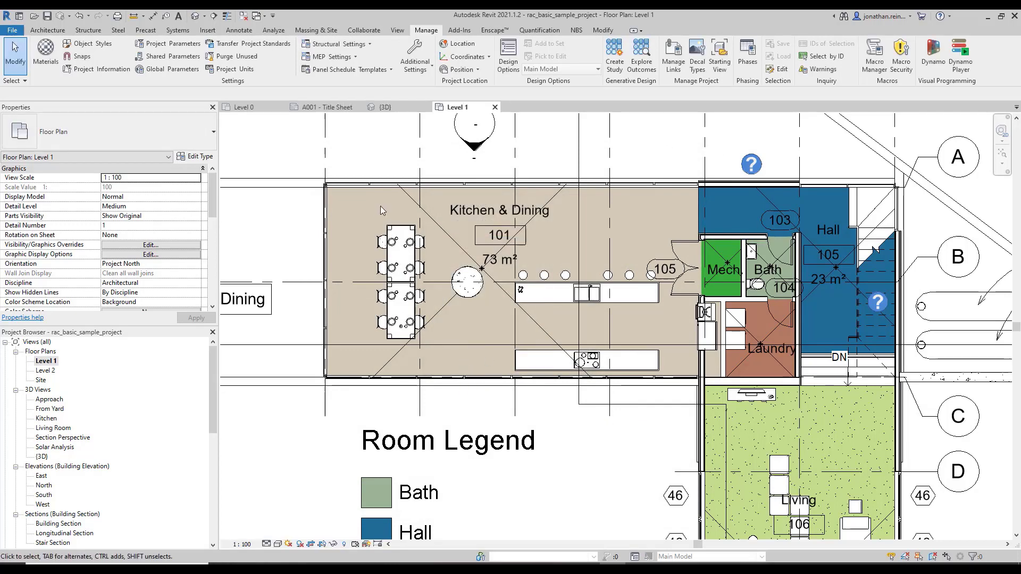
click(401, 254)
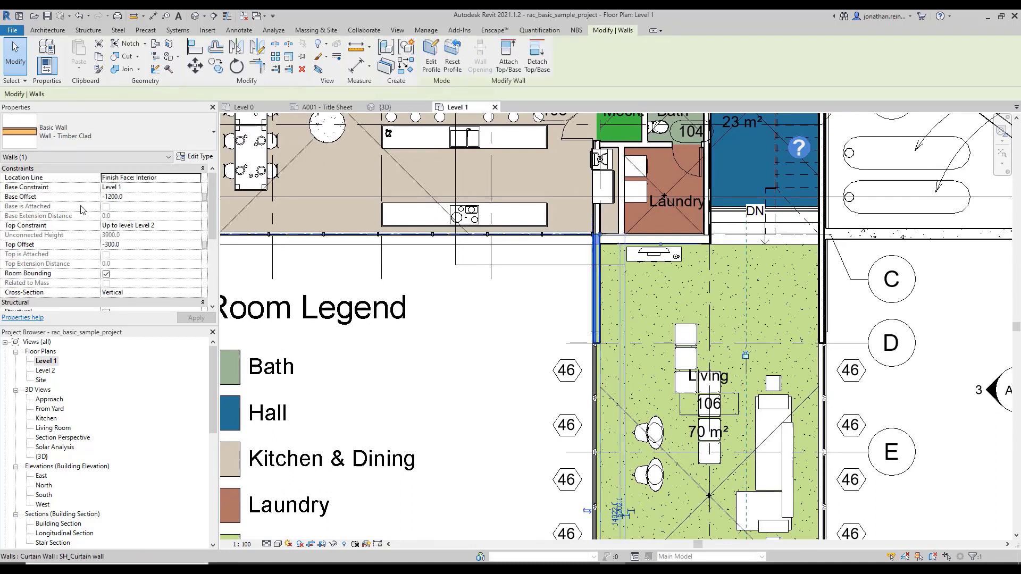
scroll(down, 3)
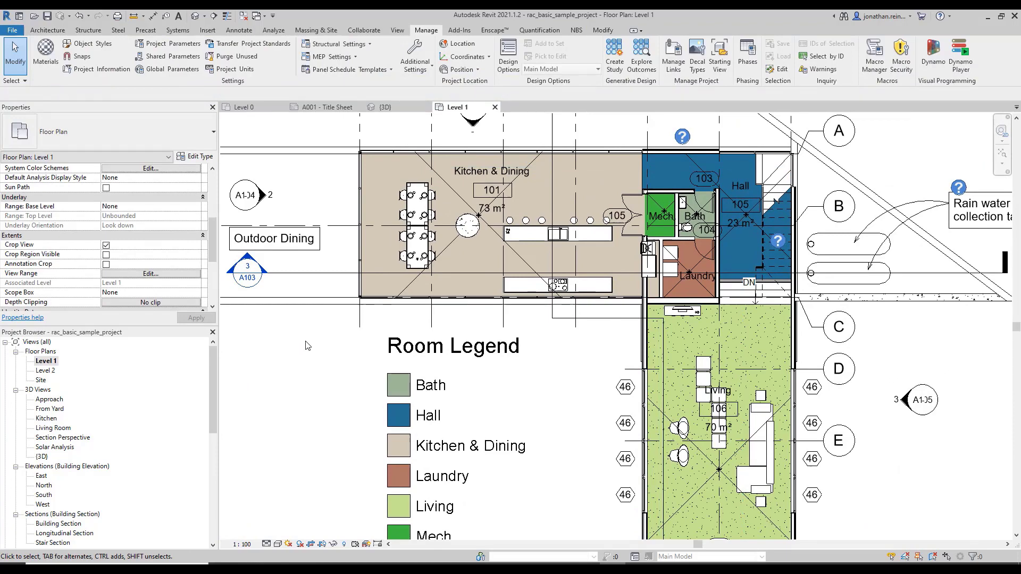
mouse_move(552, 375)
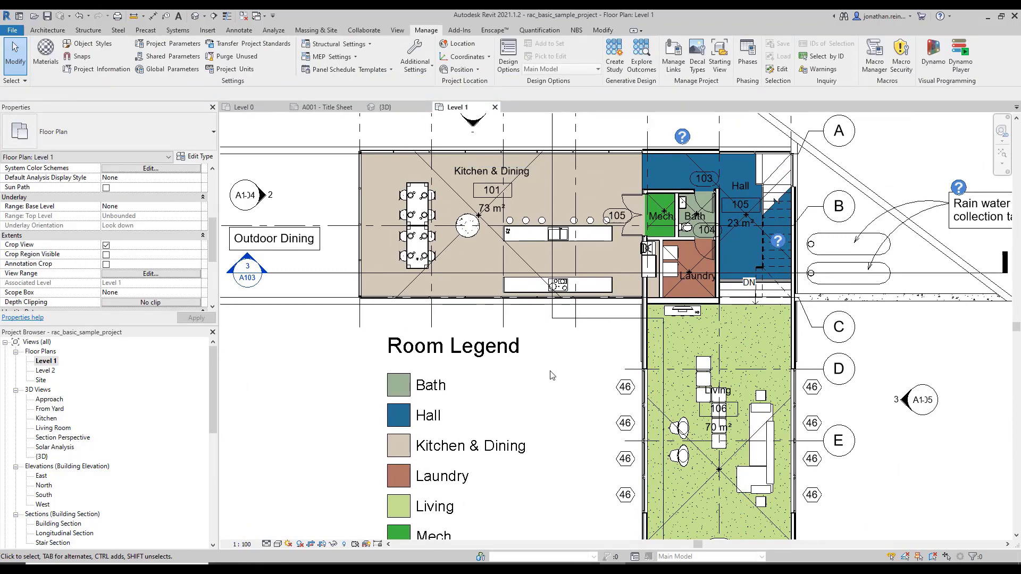
mouse_move(563, 369)
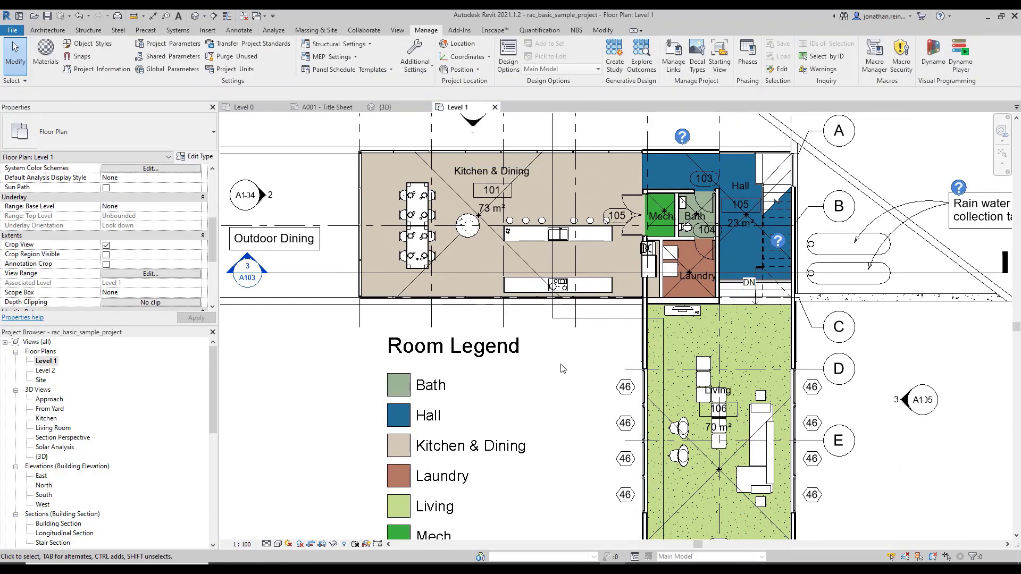